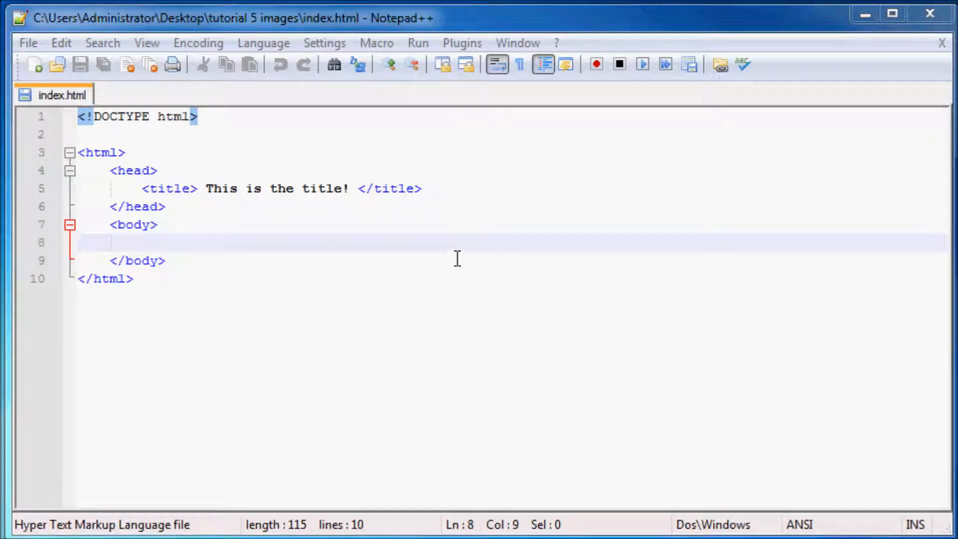
pyautogui.moveTo(360, 224)
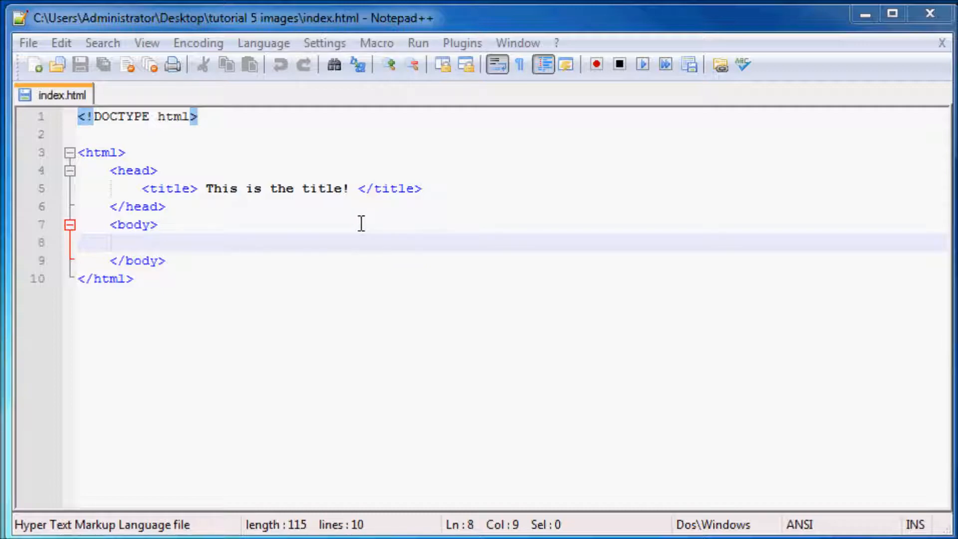
pyautogui.moveTo(387, 239)
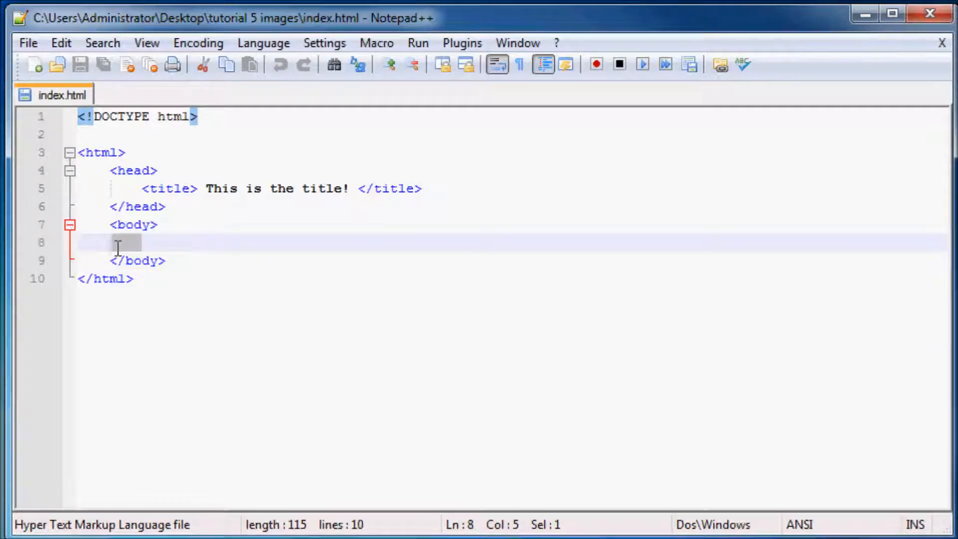
# Step: Preview the html_css and sweet images from the desktop in the image viewer
pyautogui.click(394, 243)
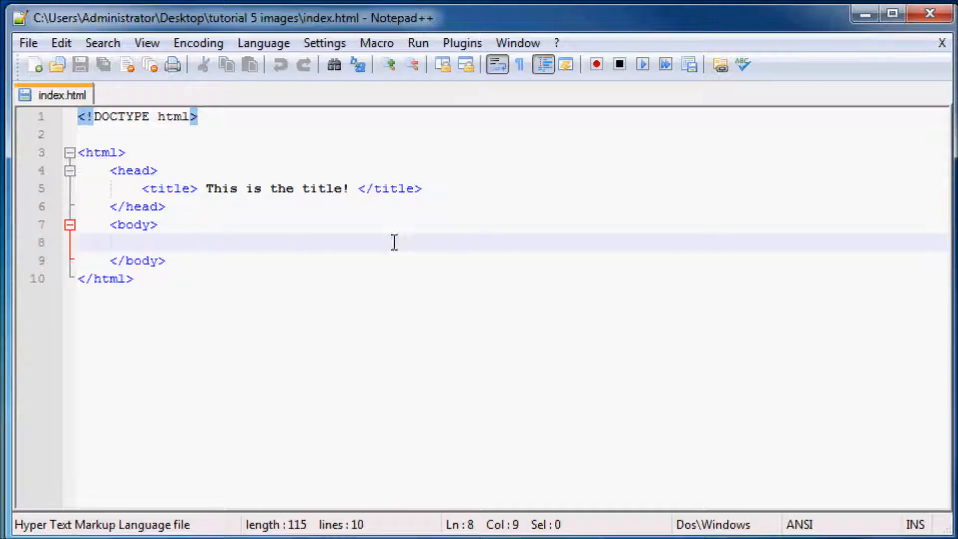
pyautogui.moveTo(549, 234)
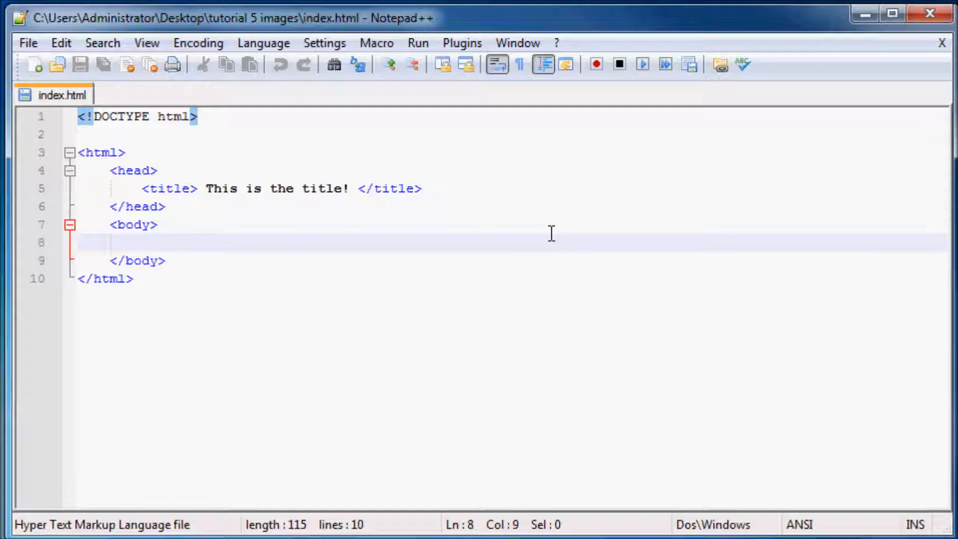
pyautogui.moveTo(202, 253)
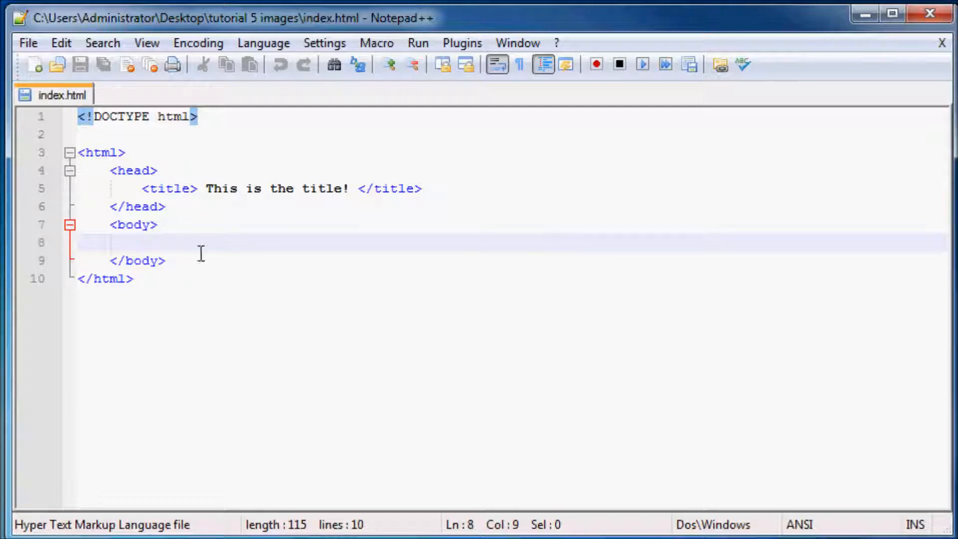
pyautogui.moveTo(529, 156)
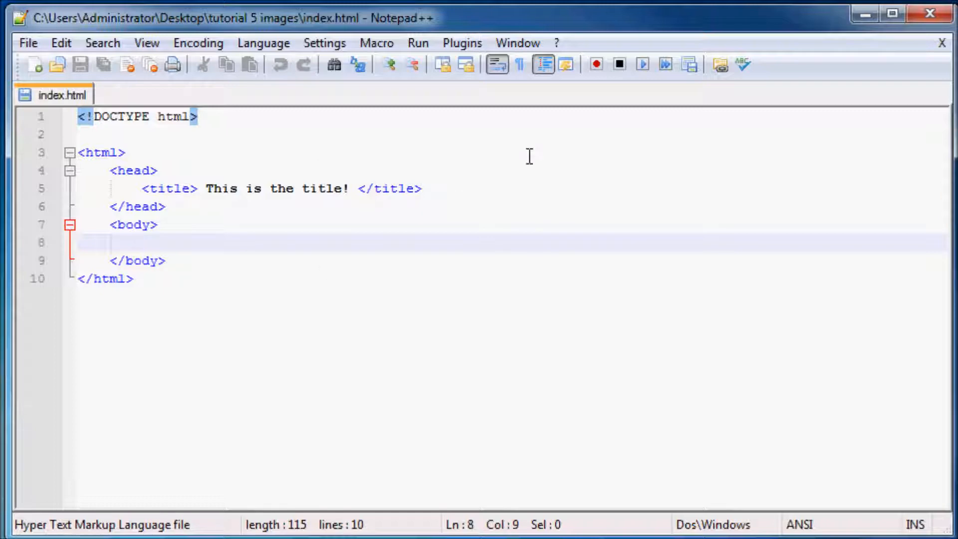
pyautogui.moveTo(820, 20)
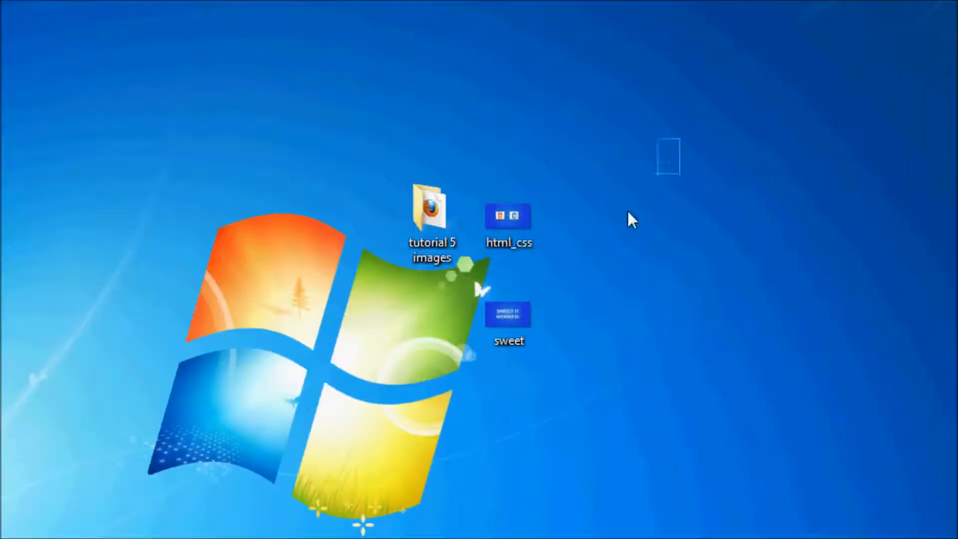
pyautogui.click(509, 217)
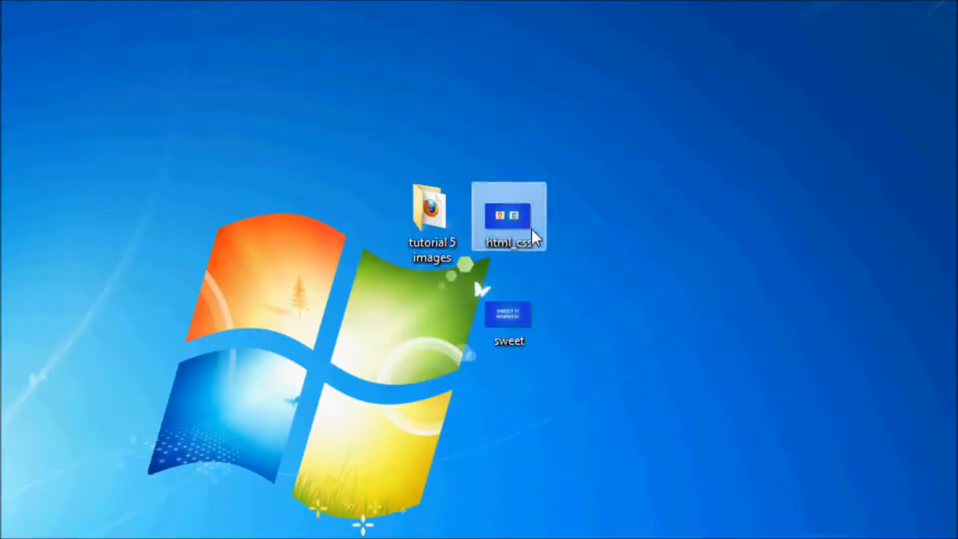
pyautogui.doubleClick(509, 217)
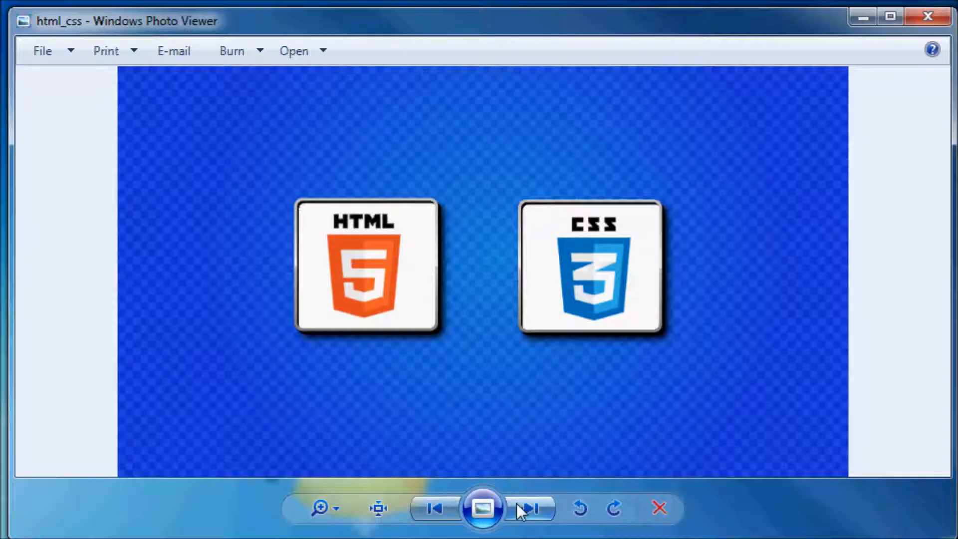
pyautogui.click(529, 508)
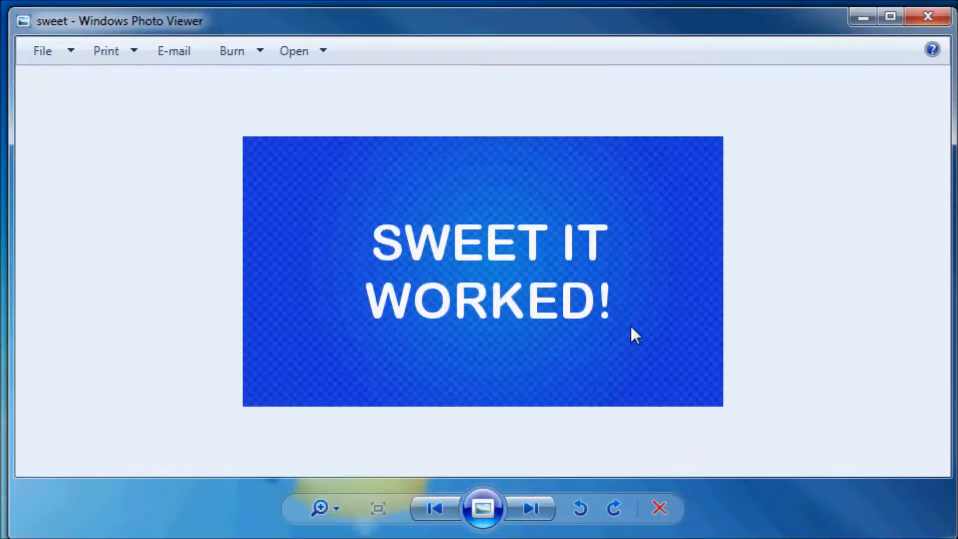
pyautogui.moveTo(928, 17)
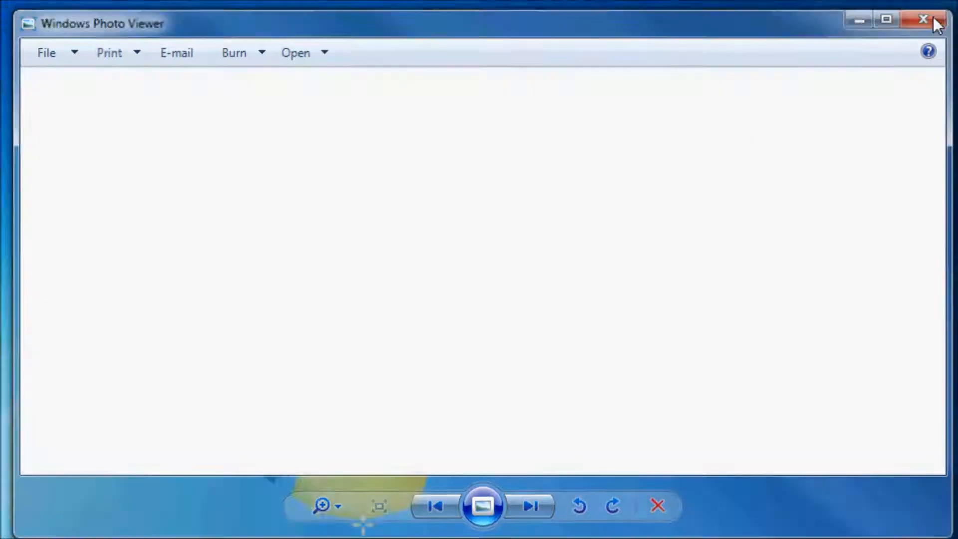
pyautogui.click(923, 19)
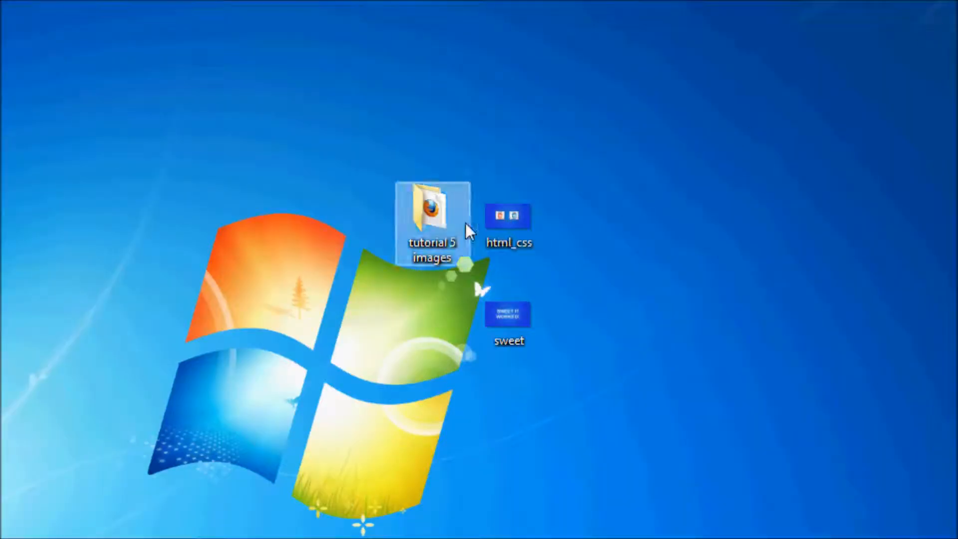
# Step: Open the tutorial 5 images folder and select the index file
pyautogui.click(509, 315)
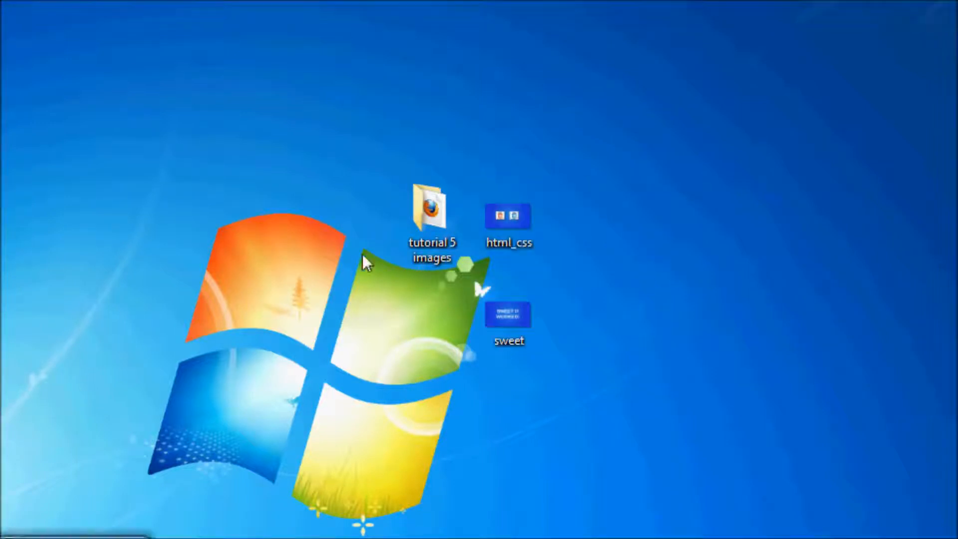
pyautogui.moveTo(437, 281)
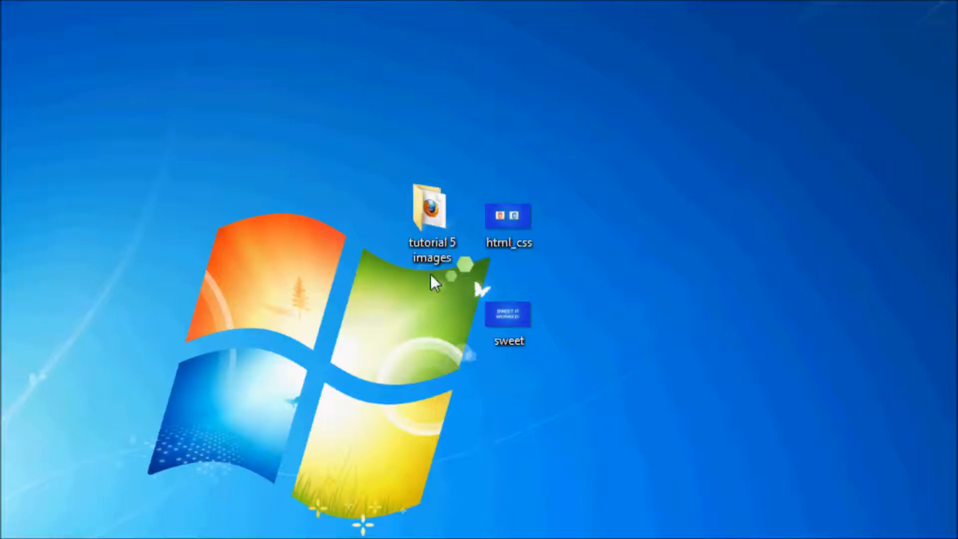
pyautogui.doubleClick(432, 210)
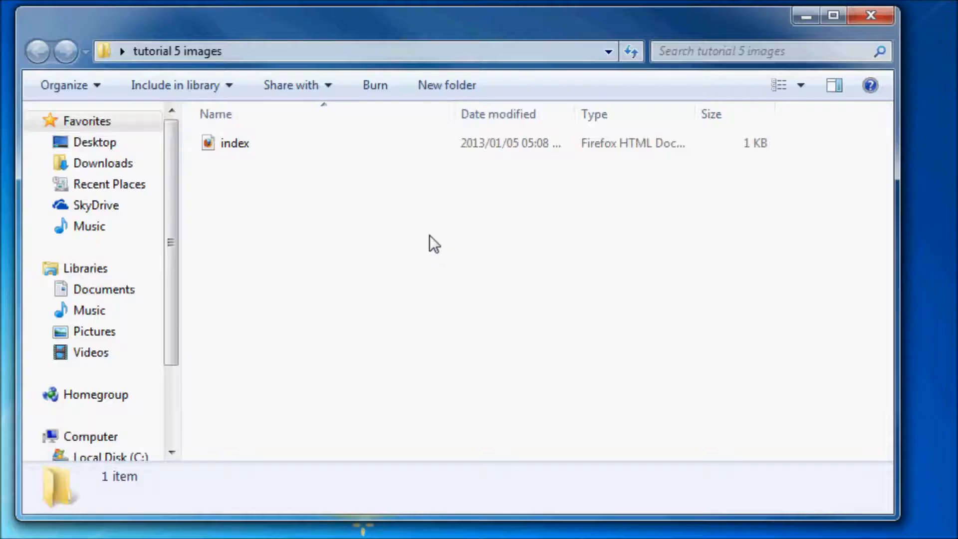
pyautogui.click(234, 144)
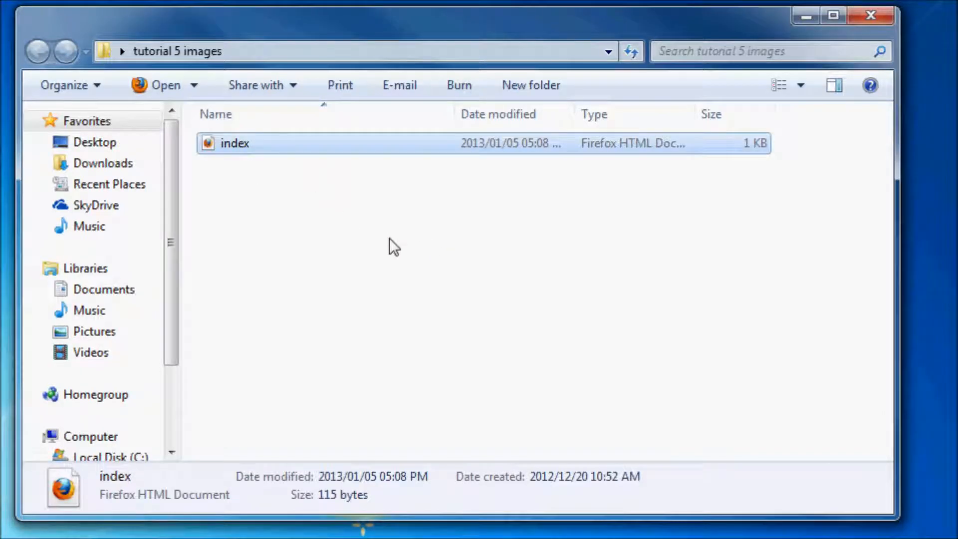
pyautogui.moveTo(605, 174)
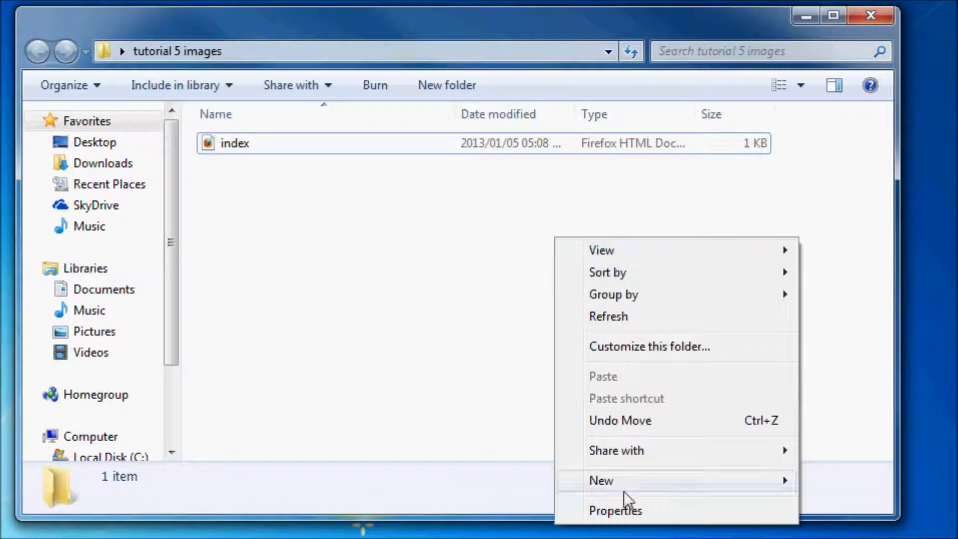
pyautogui.click(234, 144)
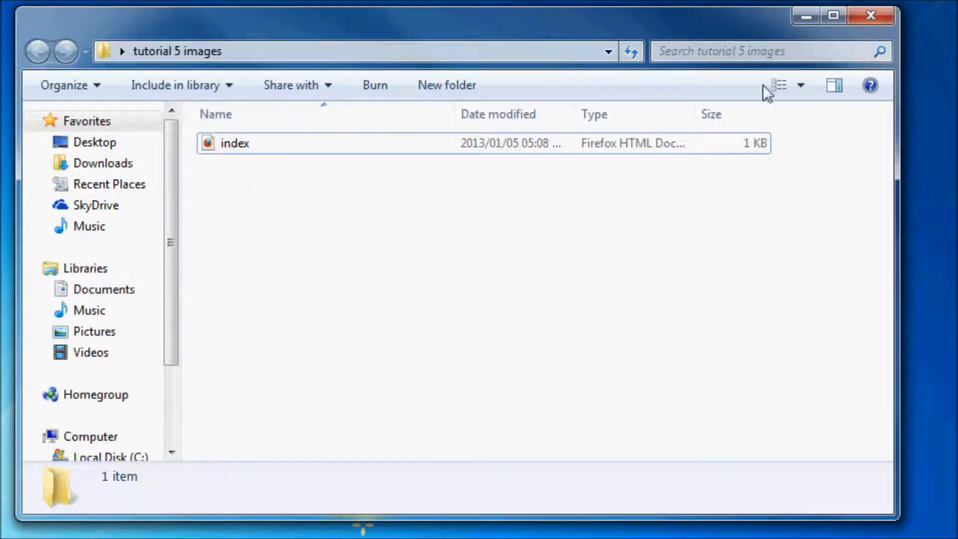
# Step: Reopen the folder holding both images, switch its icon view layout, and select index
pyautogui.click(801, 85)
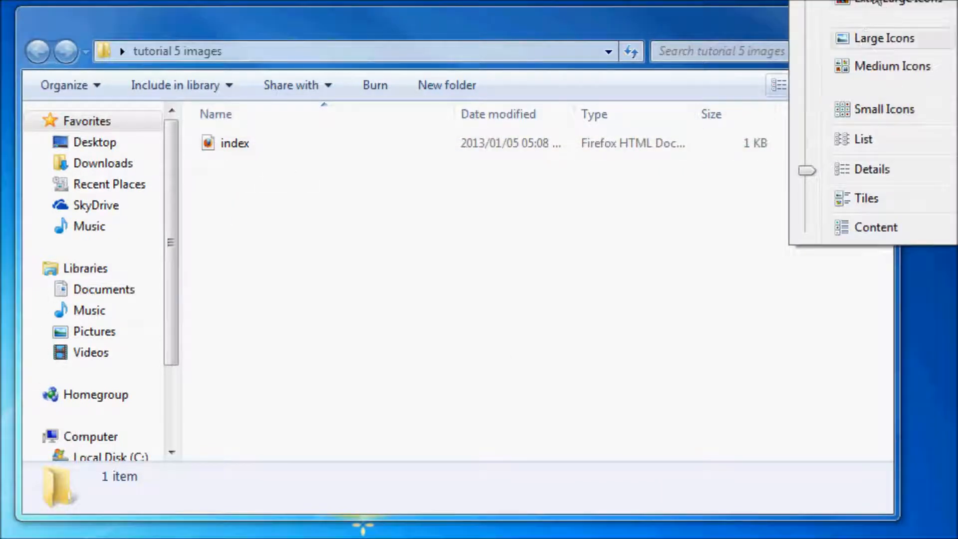
pyautogui.click(887, 38)
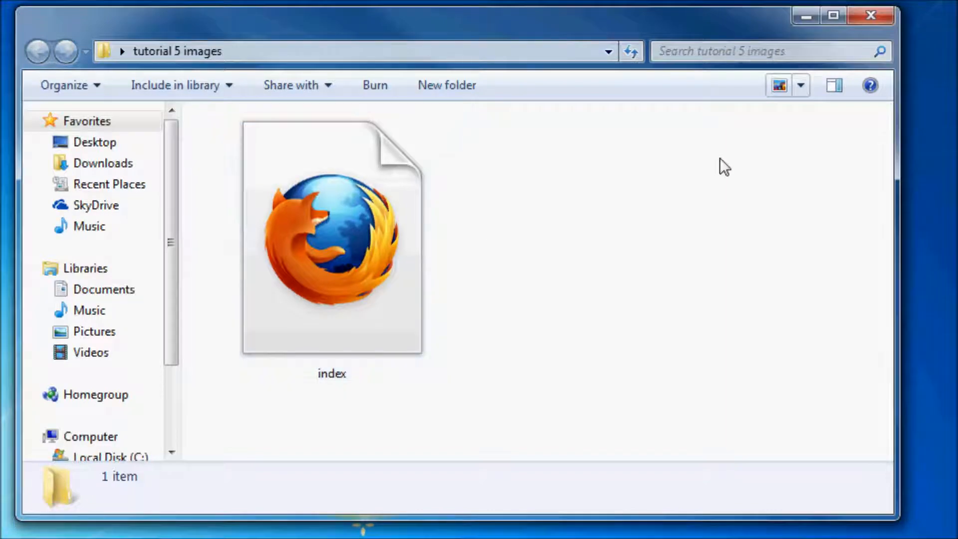
pyautogui.moveTo(805, 15)
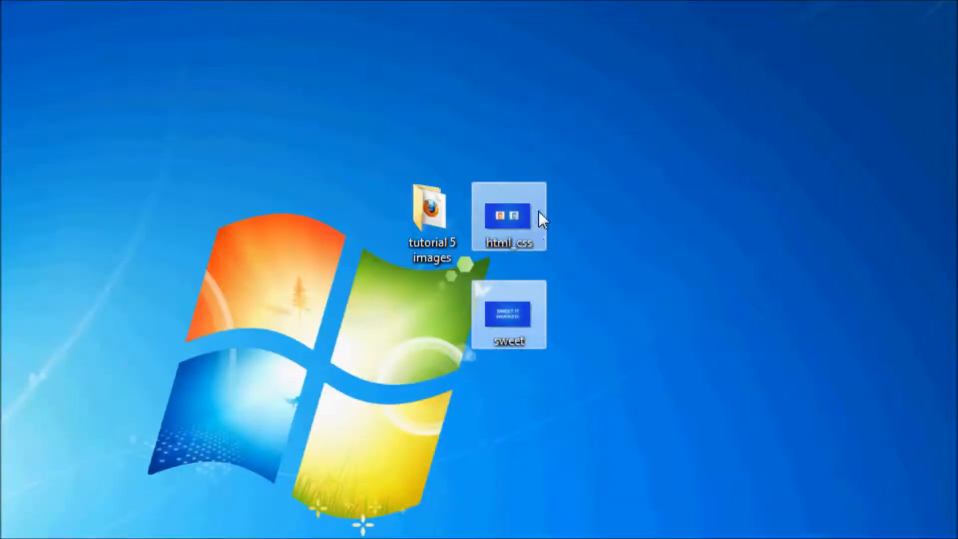
pyautogui.doubleClick(431, 210)
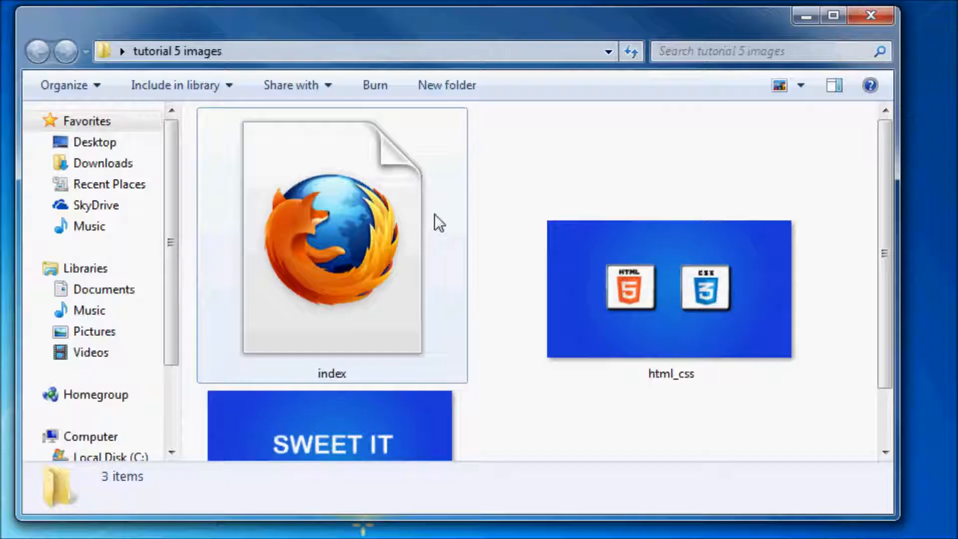
pyautogui.scroll(-3)
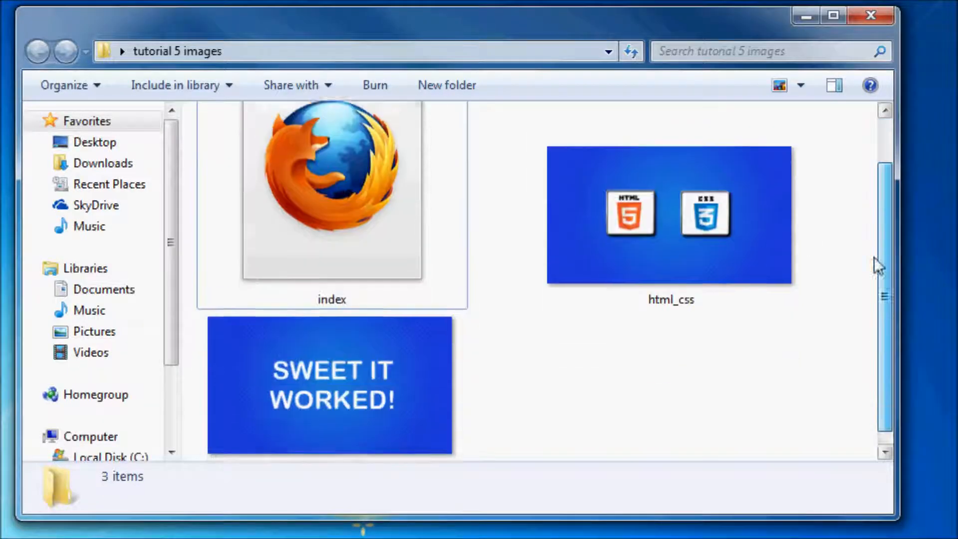
pyautogui.click(781, 84)
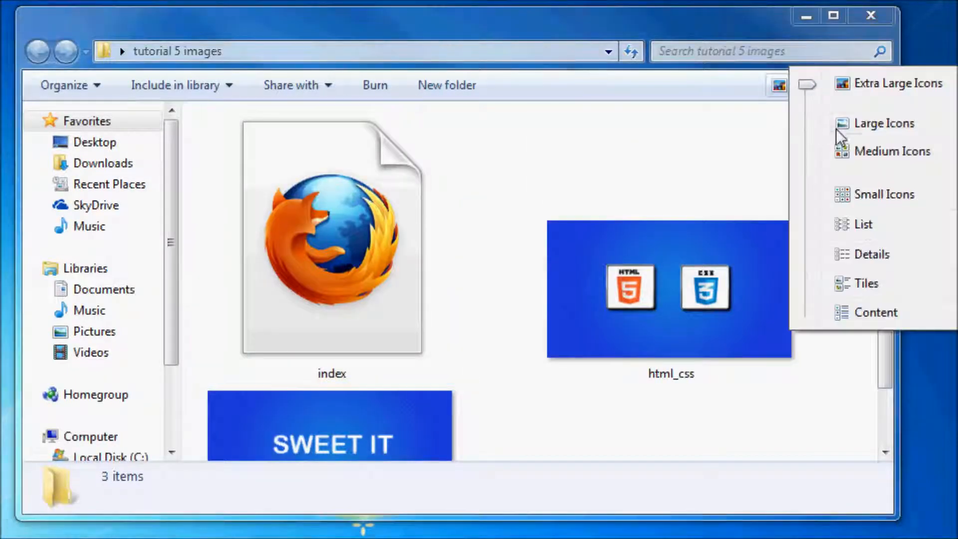
pyautogui.click(895, 151)
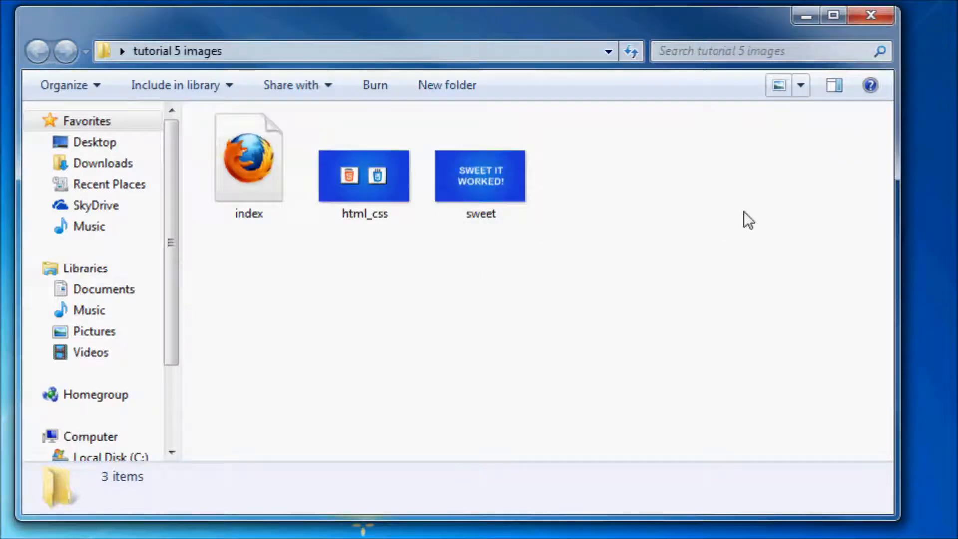
pyautogui.click(248, 158)
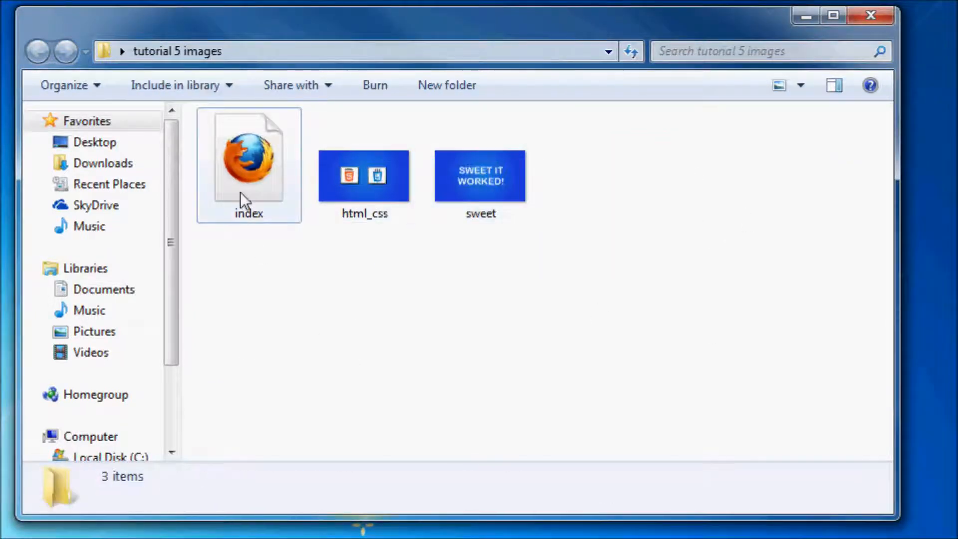
pyautogui.moveTo(805, 17)
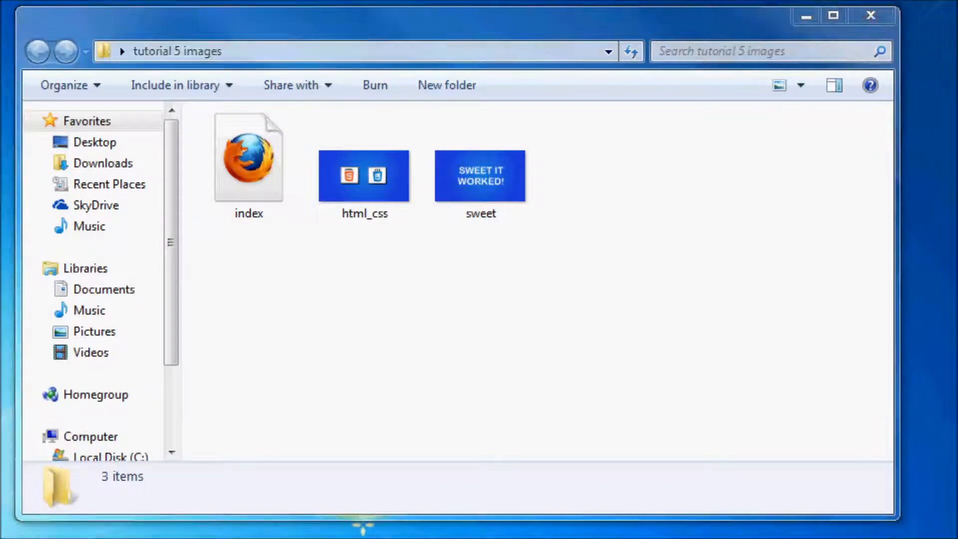
# Step: Open index.html and type <img /> on the blank line inside body
pyautogui.doubleClick(248, 156)
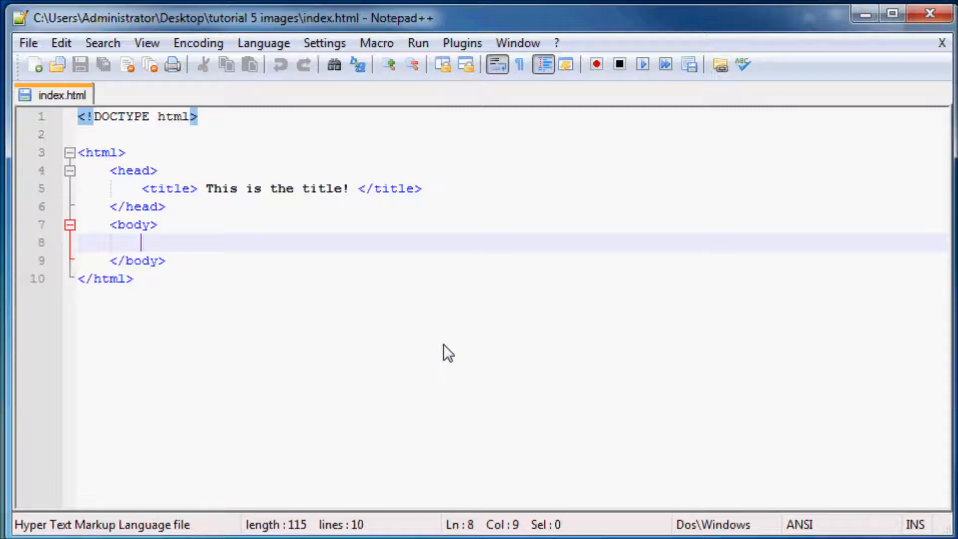
pyautogui.write('<>')
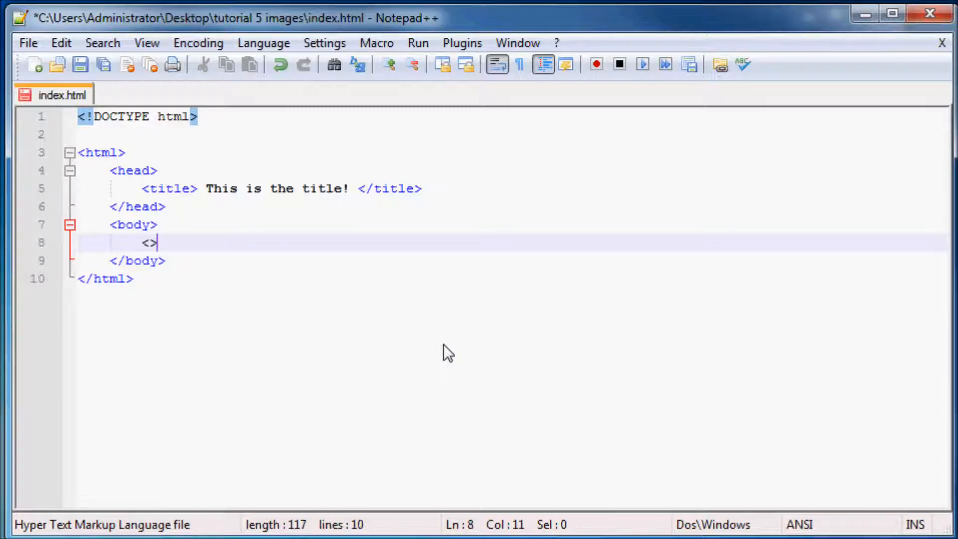
pyautogui.press('Left')
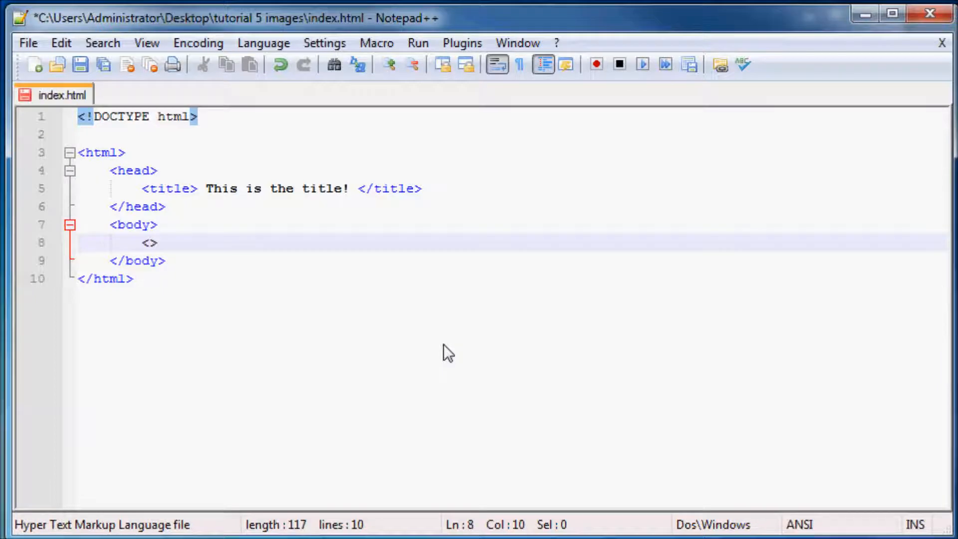
pyautogui.write('img /')
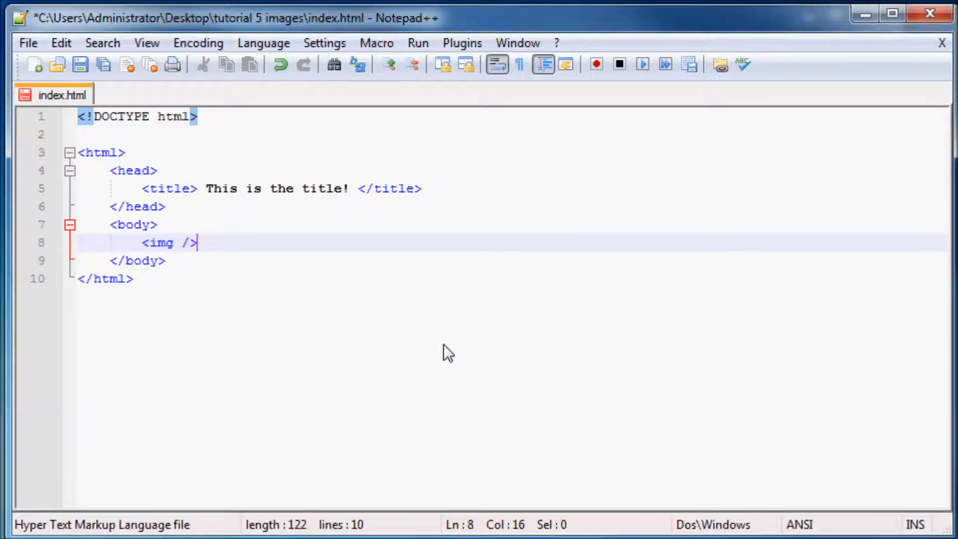
pyautogui.doubleClick(158, 242)
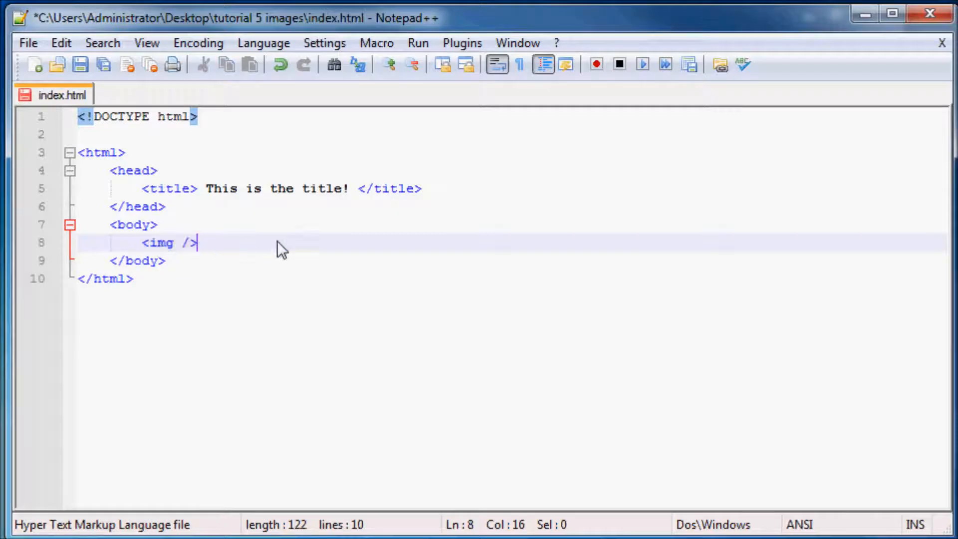
pyautogui.moveTo(403, 243)
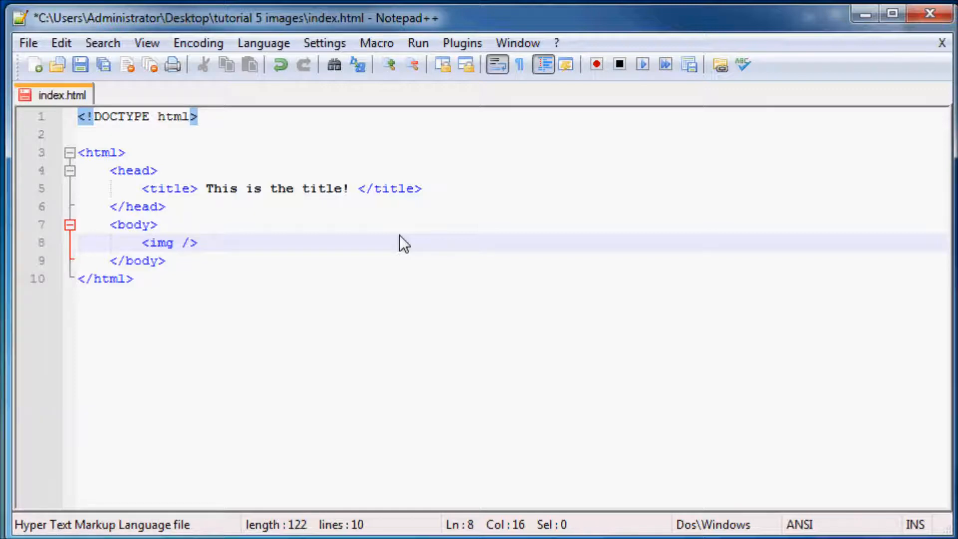
pyautogui.moveTo(351, 240)
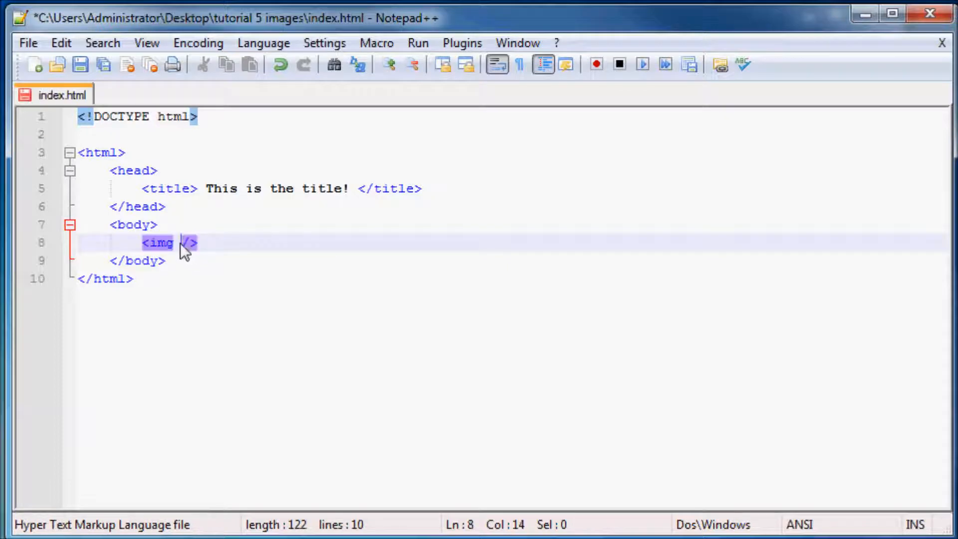
pyautogui.moveTo(564, 229)
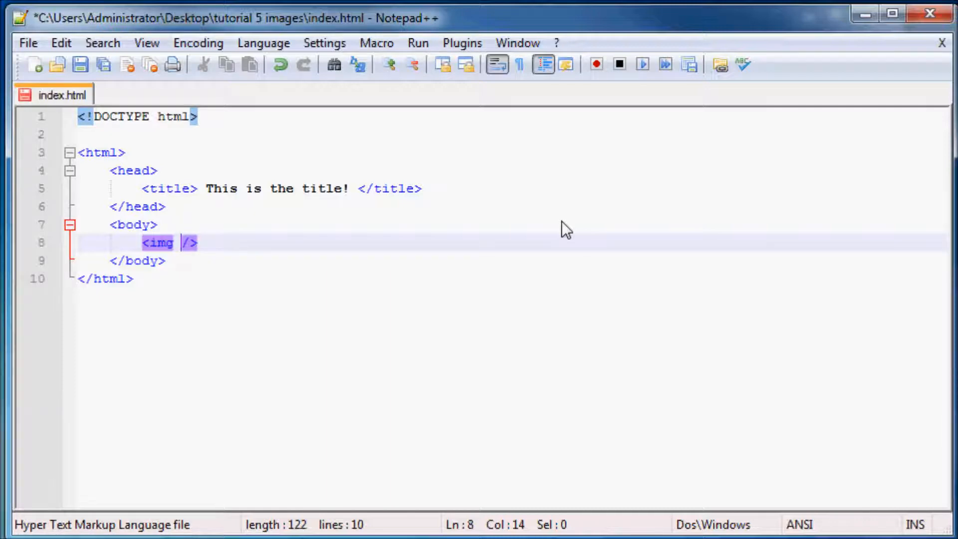
# Step: Type attribute="something" inside the img tag before the slash
pyautogui.write('attr')
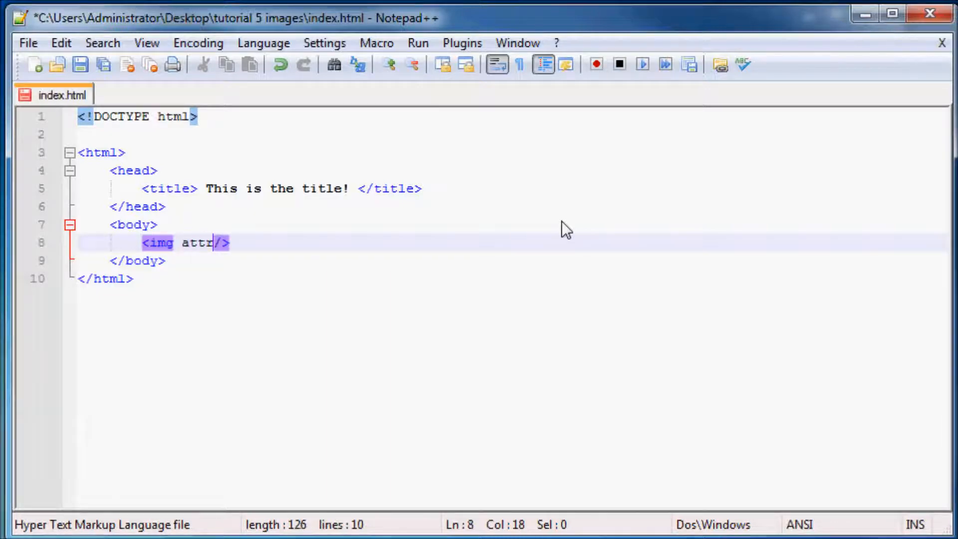
pyautogui.write('ibute=')
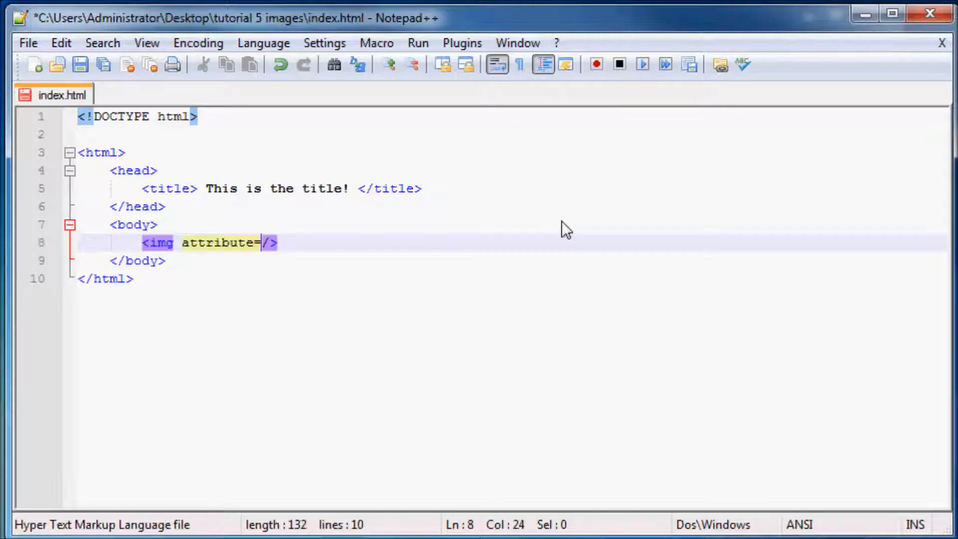
pyautogui.write('"som"')
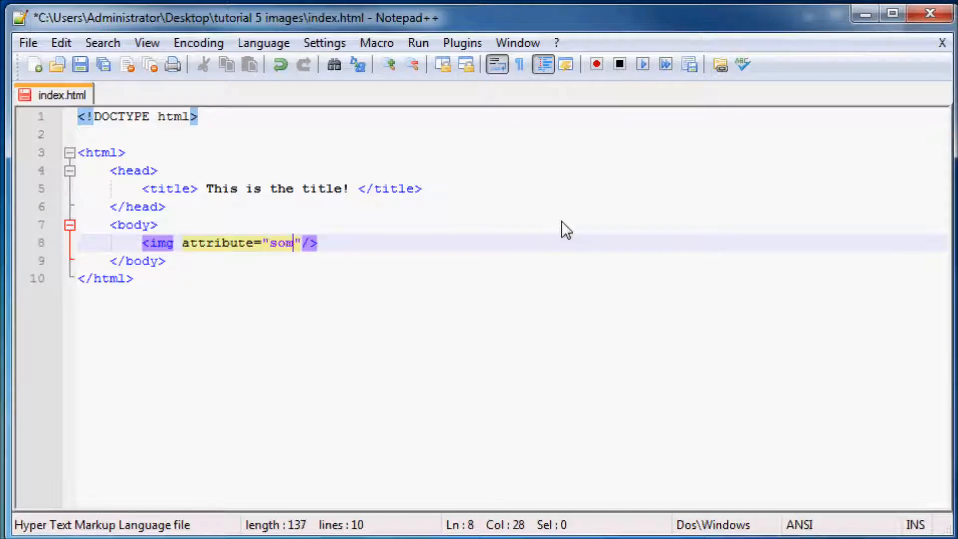
pyautogui.write('ething')
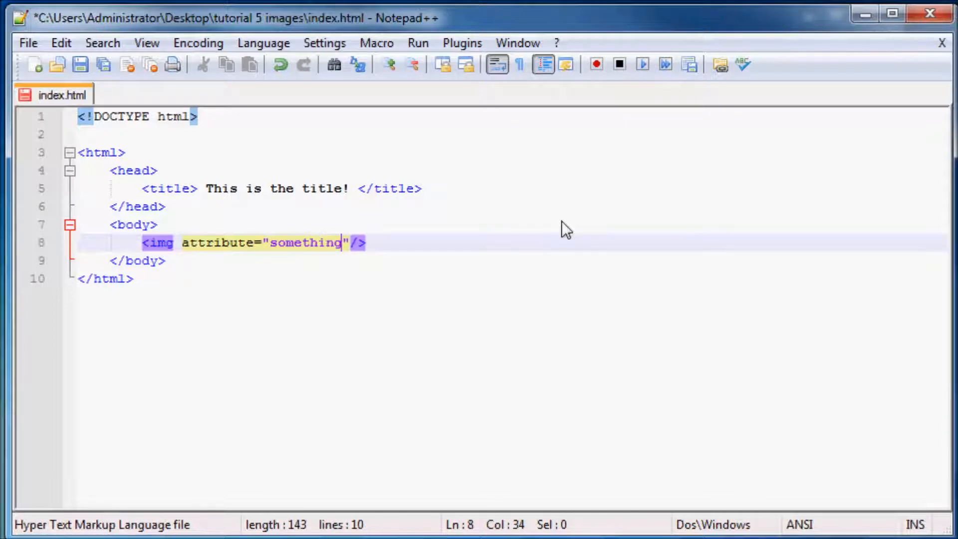
pyautogui.moveTo(357, 252)
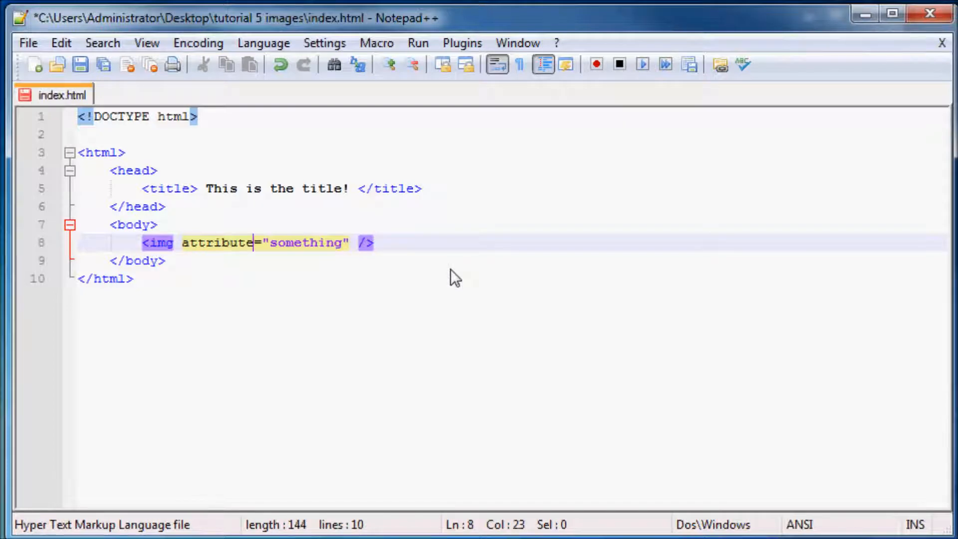
# Step: Rename the placeholder attribute to src
pyautogui.press('Backspace')
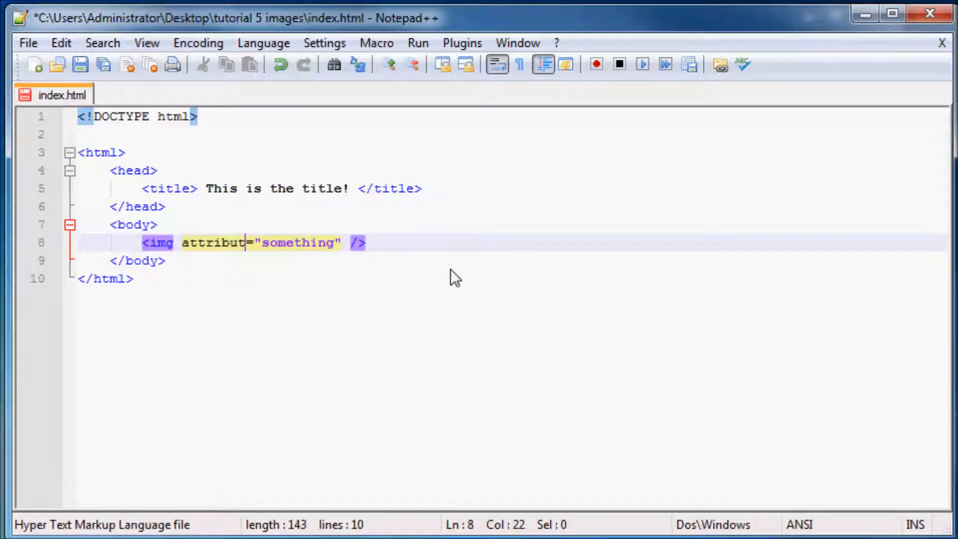
pyautogui.press('Backspace')
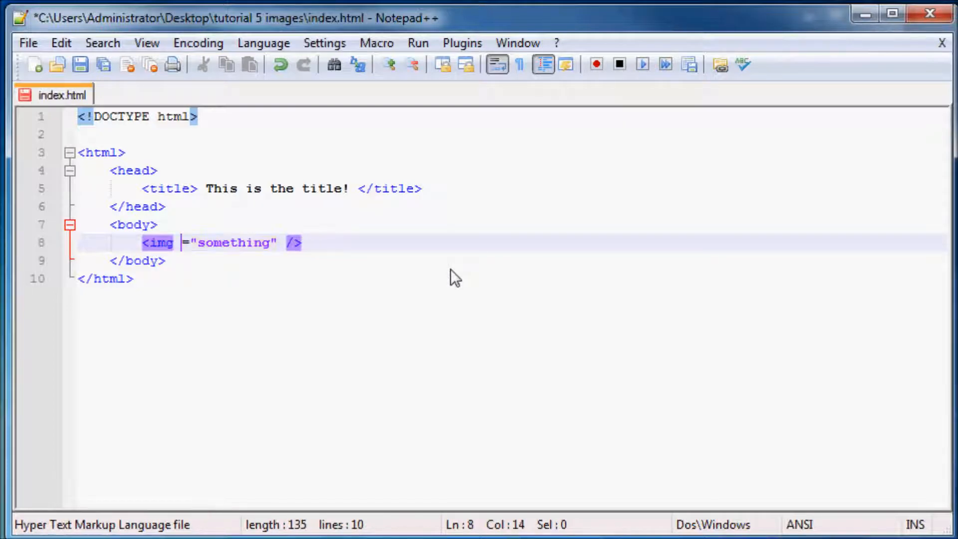
pyautogui.write('src')
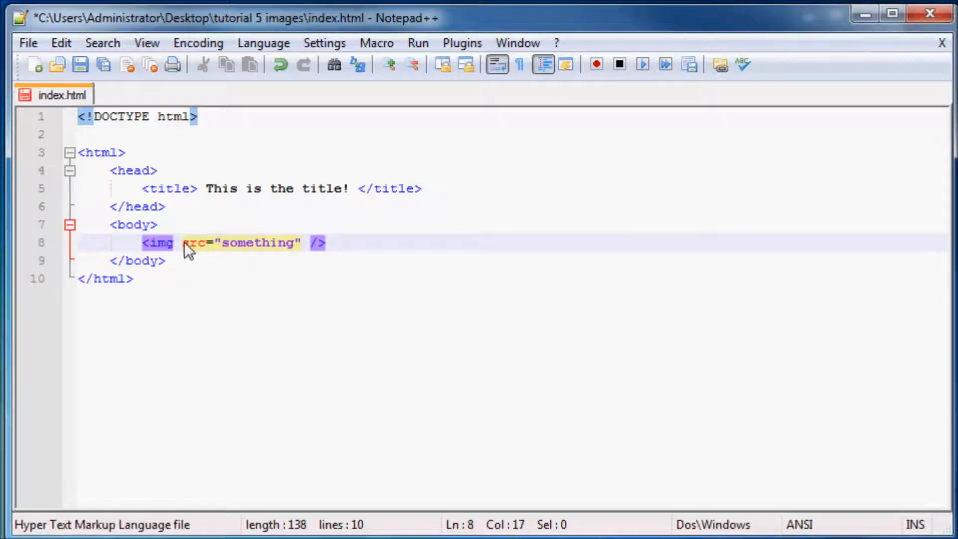
pyautogui.doubleClick(193, 242)
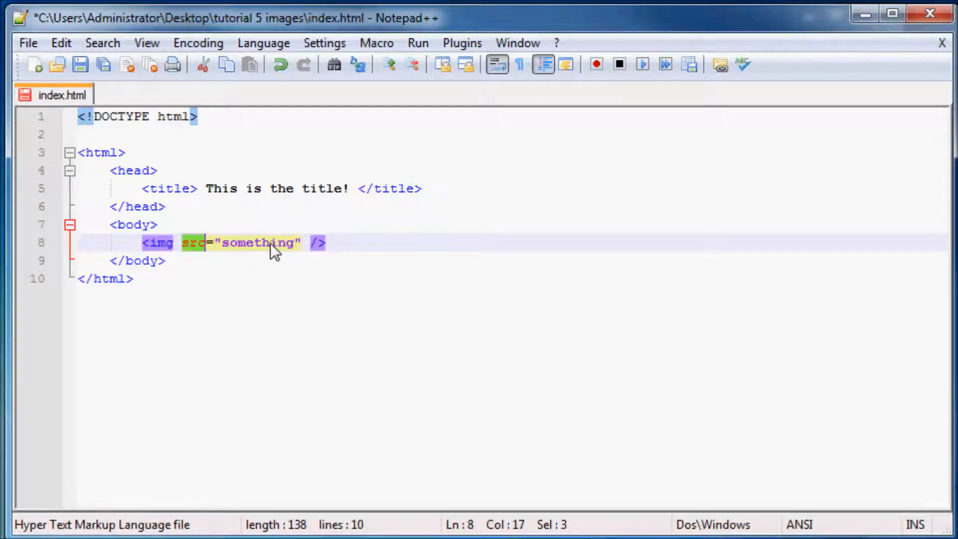
pyautogui.click(344, 244)
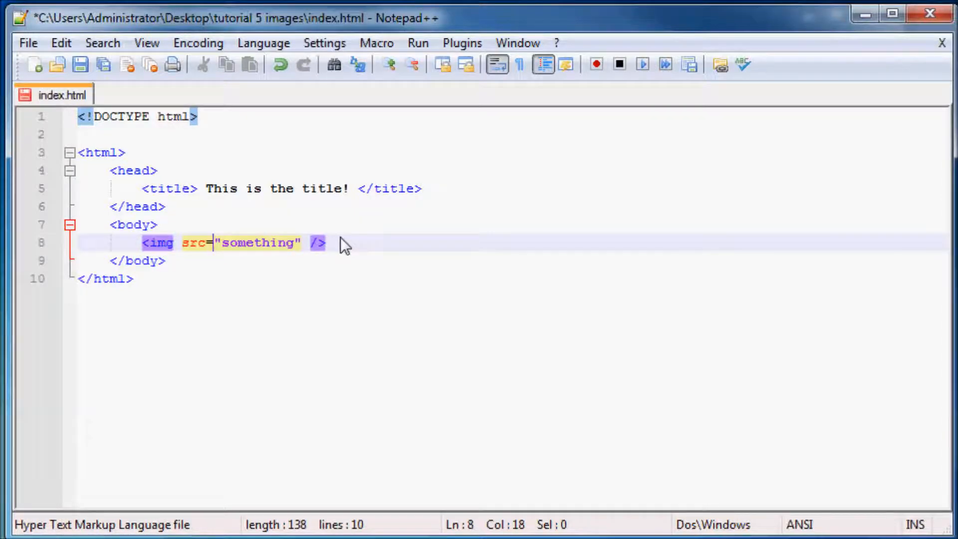
pyautogui.moveTo(220, 251)
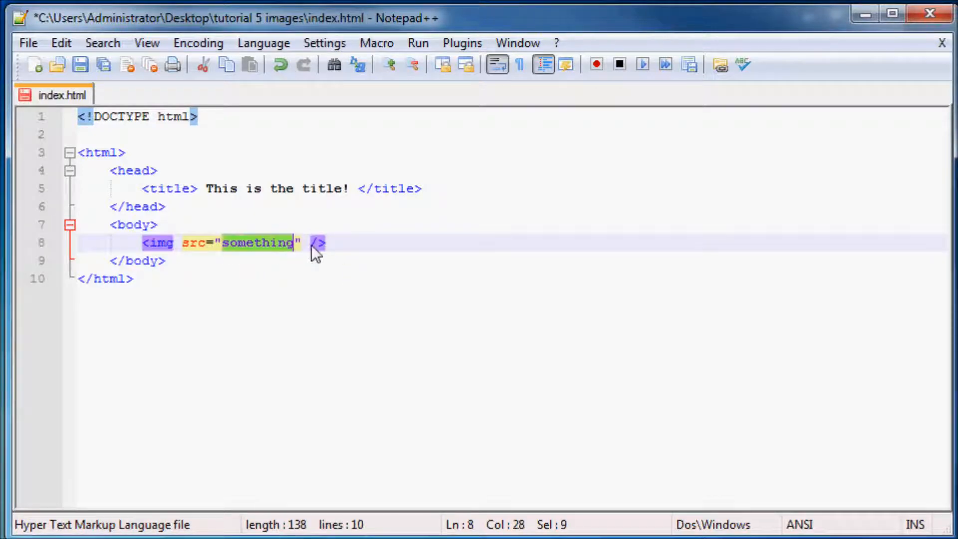
pyautogui.moveTo(699, 267)
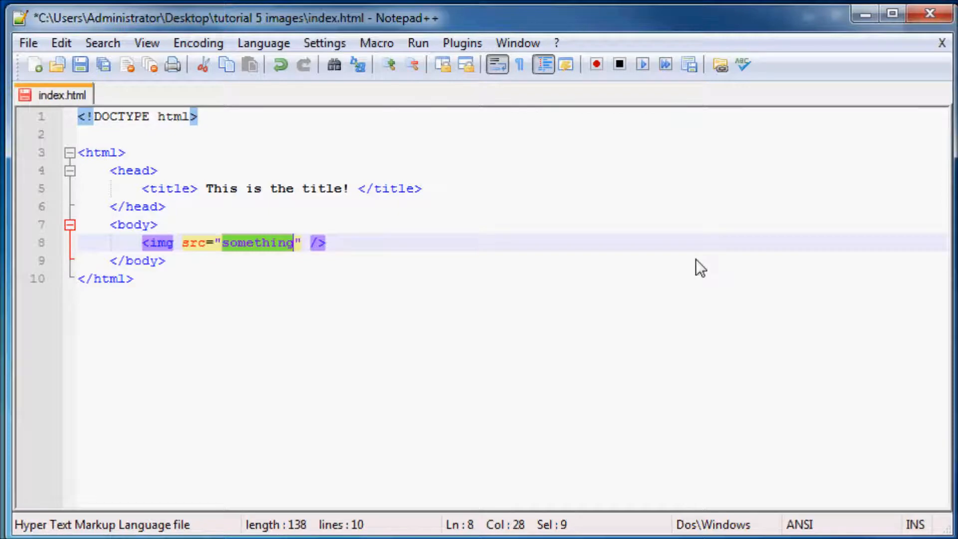
# Step: Set the src value to "image name.file type"
pyautogui.write('ima')
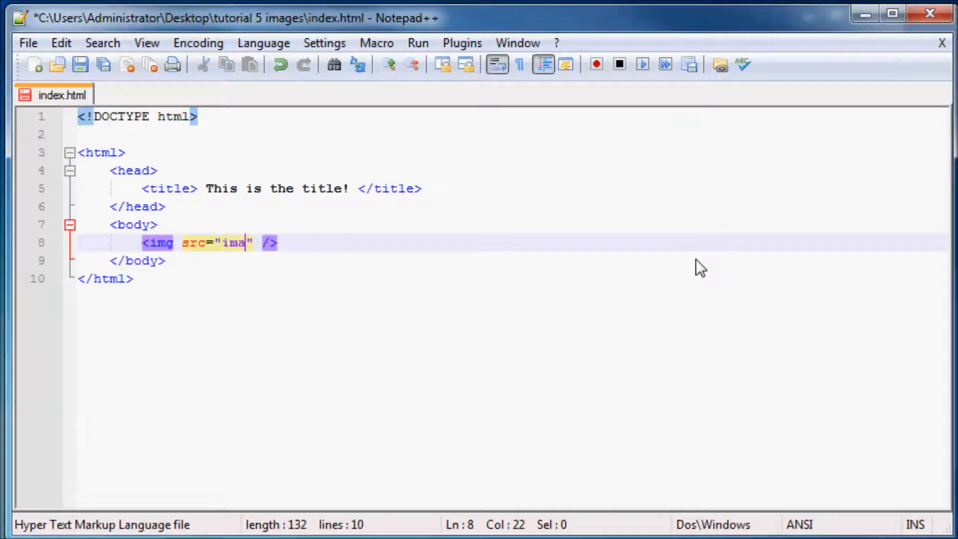
pyautogui.write('ge')
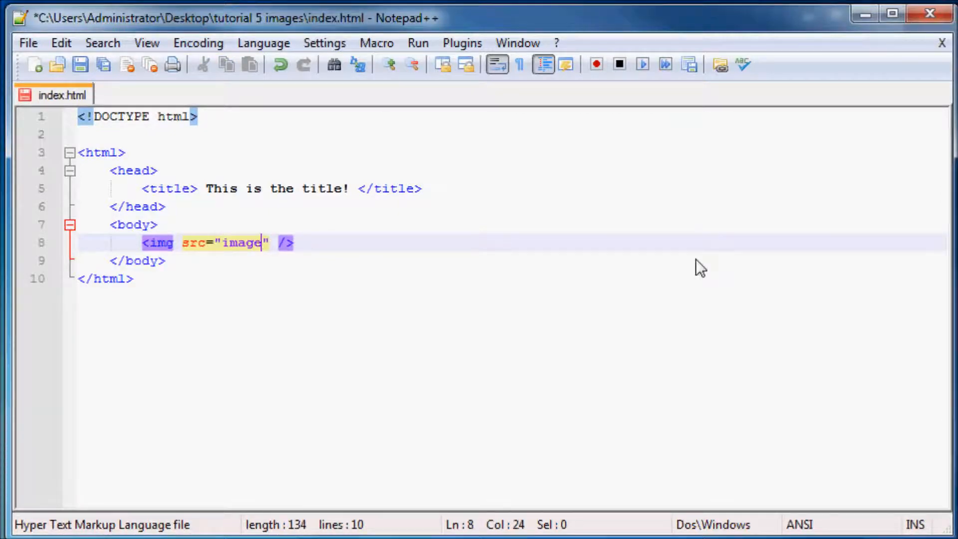
pyautogui.write('name.')
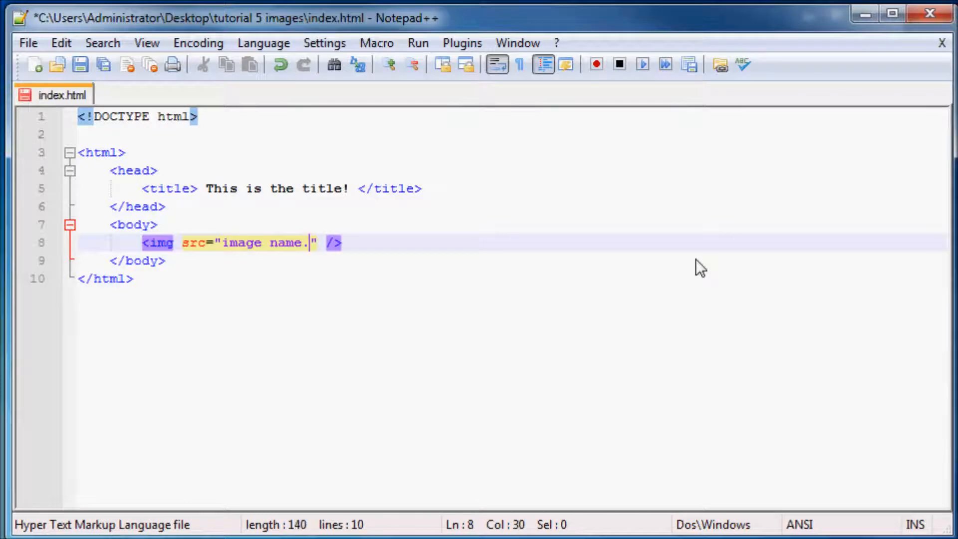
pyautogui.write('file type')
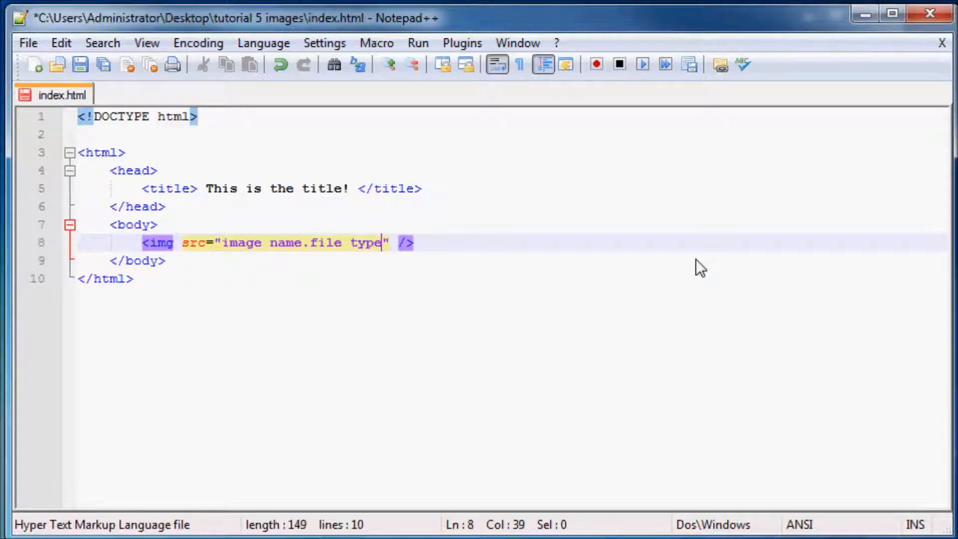
pyautogui.moveTo(871, 38)
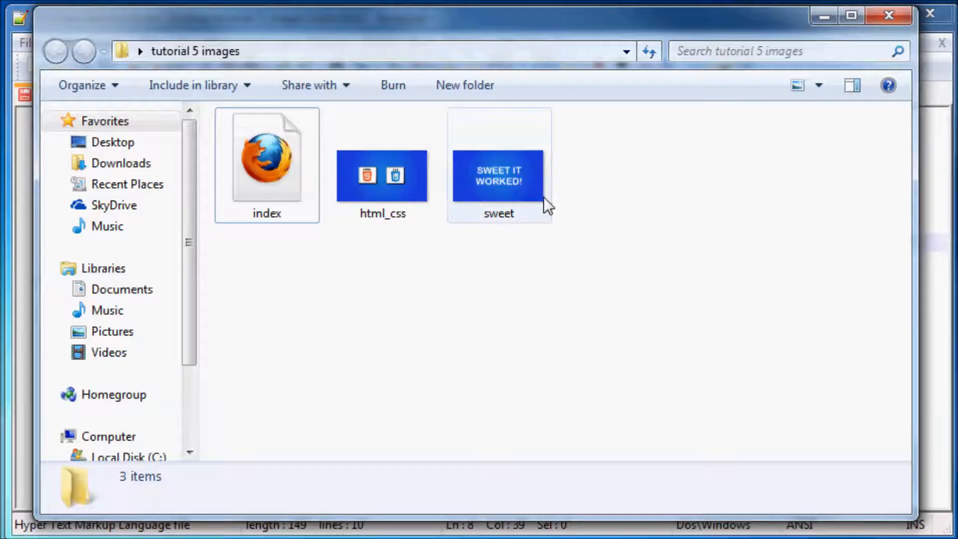
# Step: Check the sweet image's 480 x 270 dimensions in Explorer, then minimize the folder
pyautogui.click(499, 177)
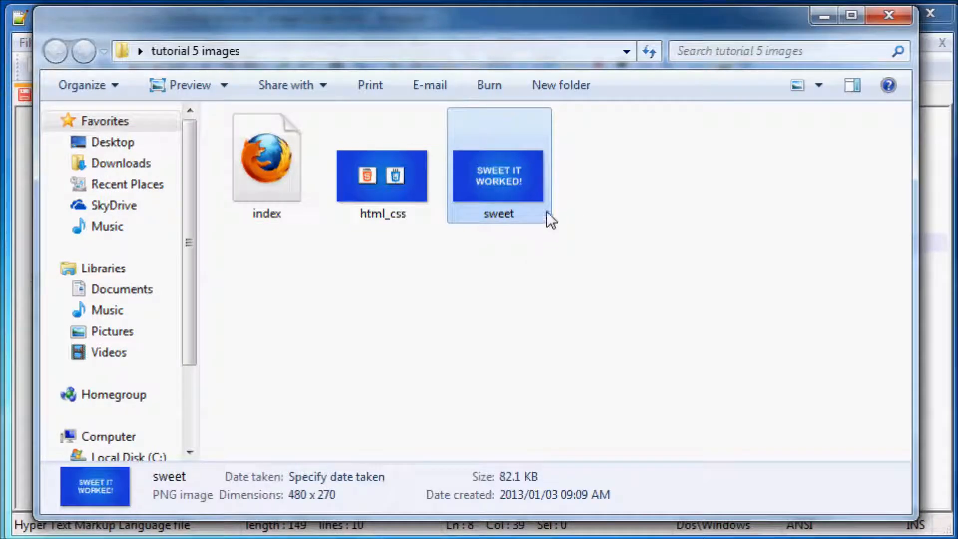
pyautogui.moveTo(506, 229)
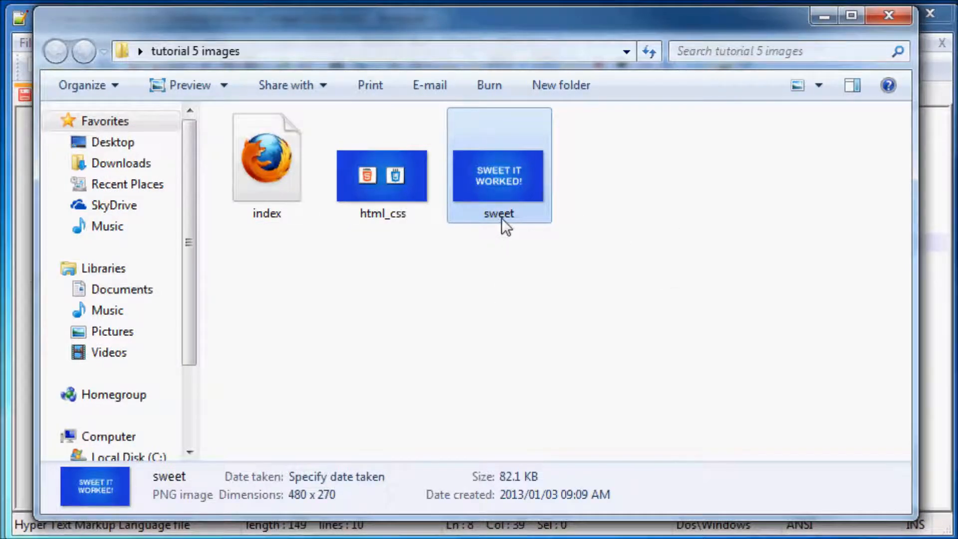
pyautogui.click(476, 347)
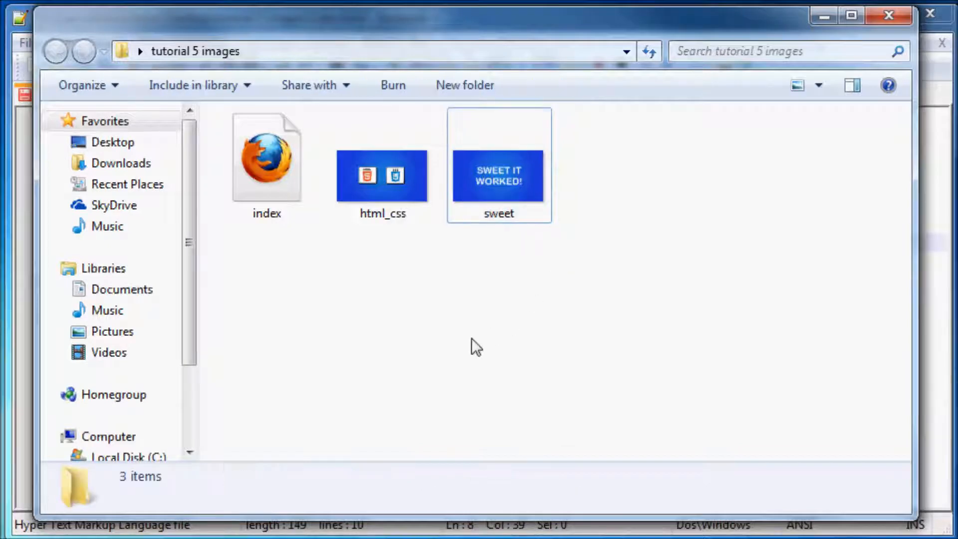
pyautogui.click(498, 176)
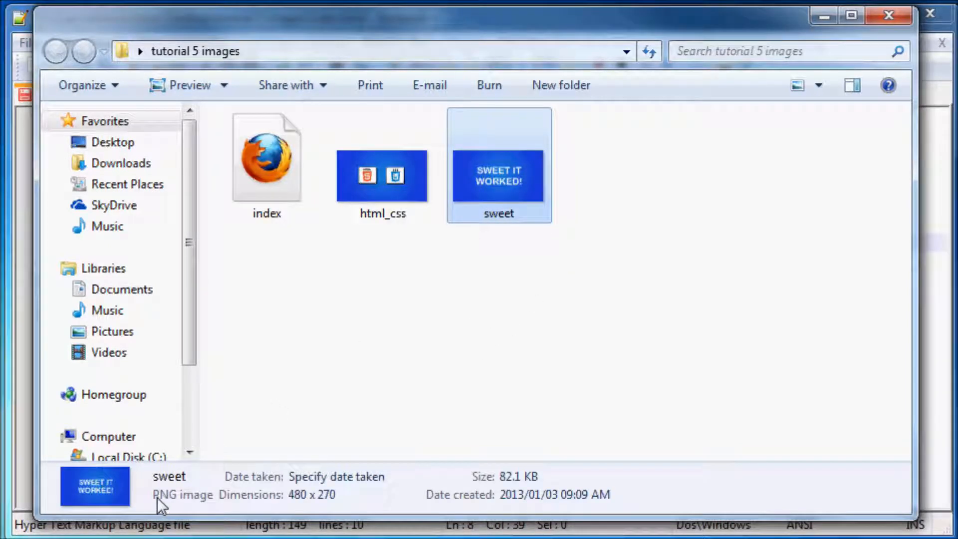
pyautogui.moveTo(177, 506)
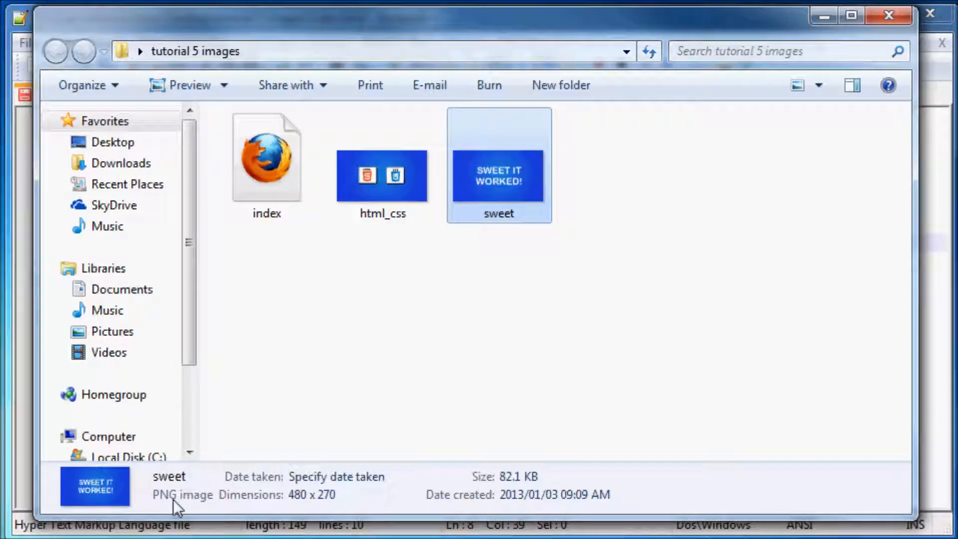
pyautogui.moveTo(701, 211)
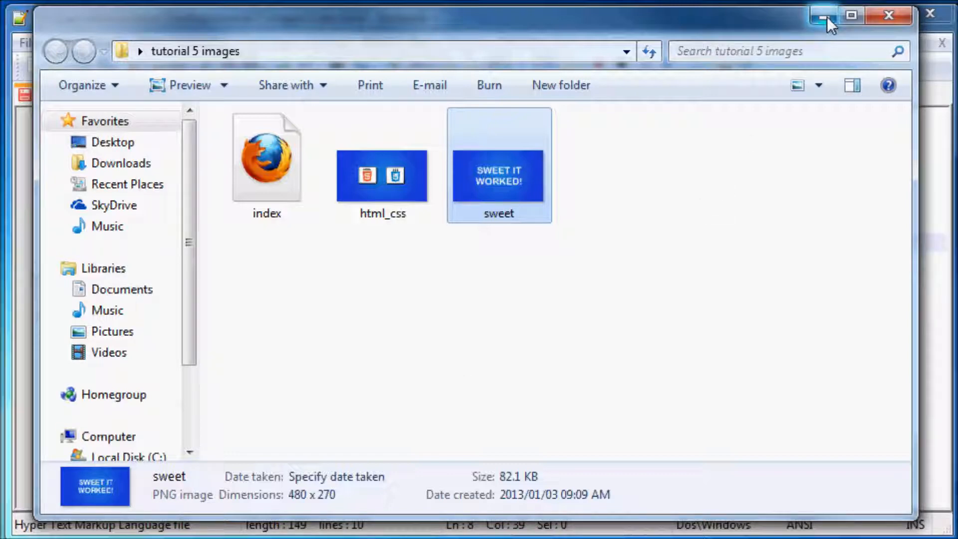
pyautogui.click(822, 16)
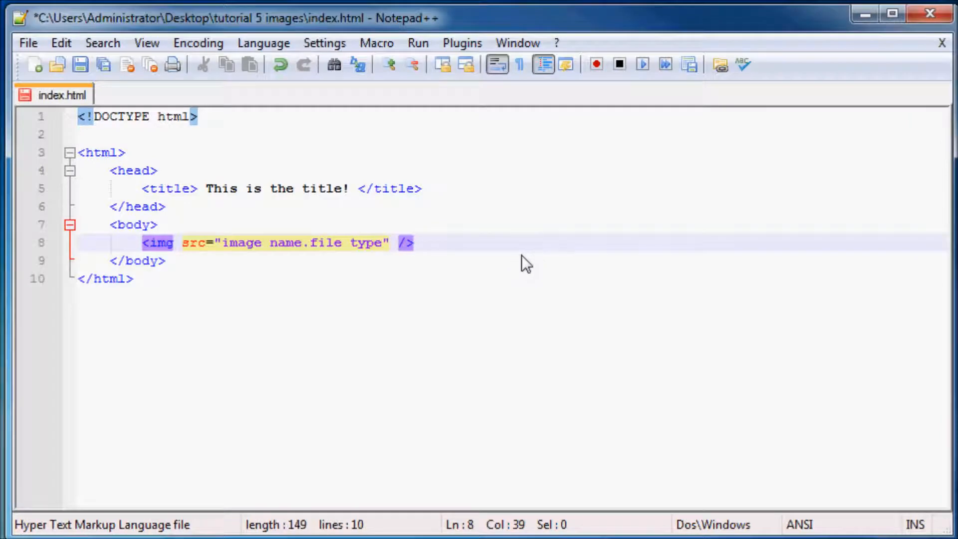
# Step: Set the img src to sweet.png, save, and preview index.html in Firefox
pyautogui.press('Backspace')
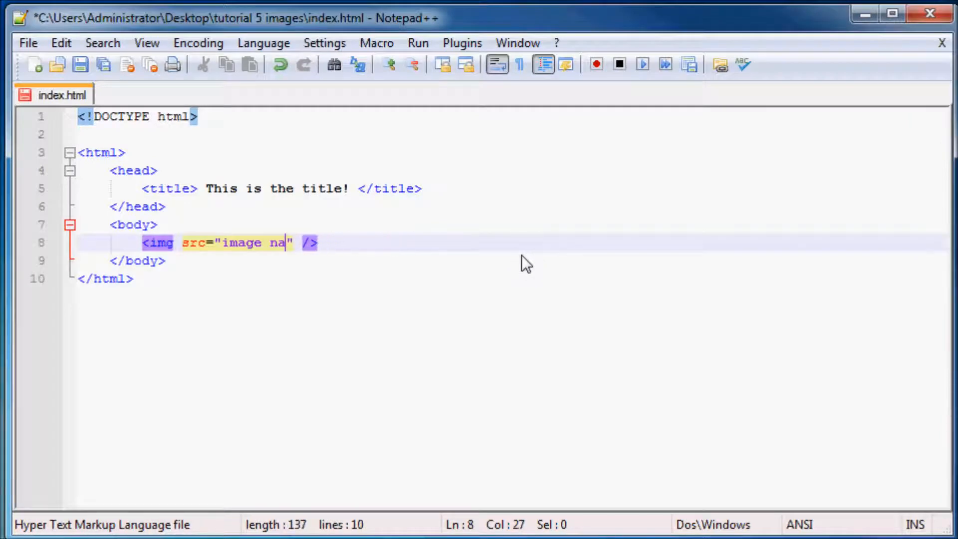
pyautogui.write('sw')
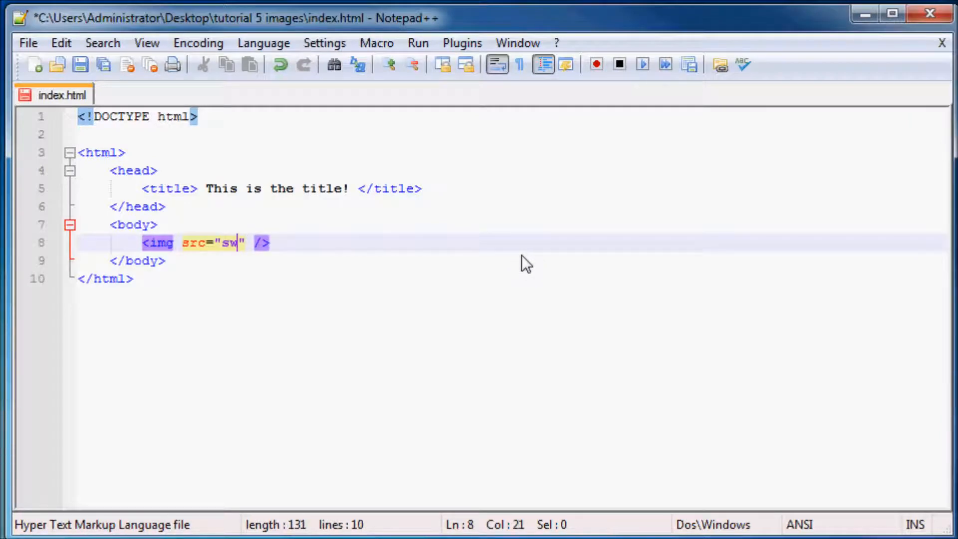
pyautogui.write('eet')
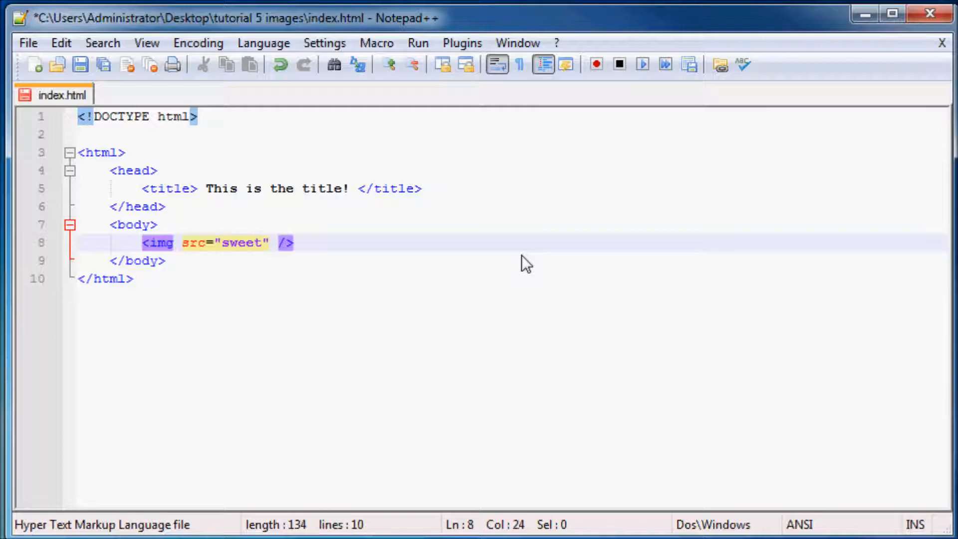
pyautogui.write('.png')
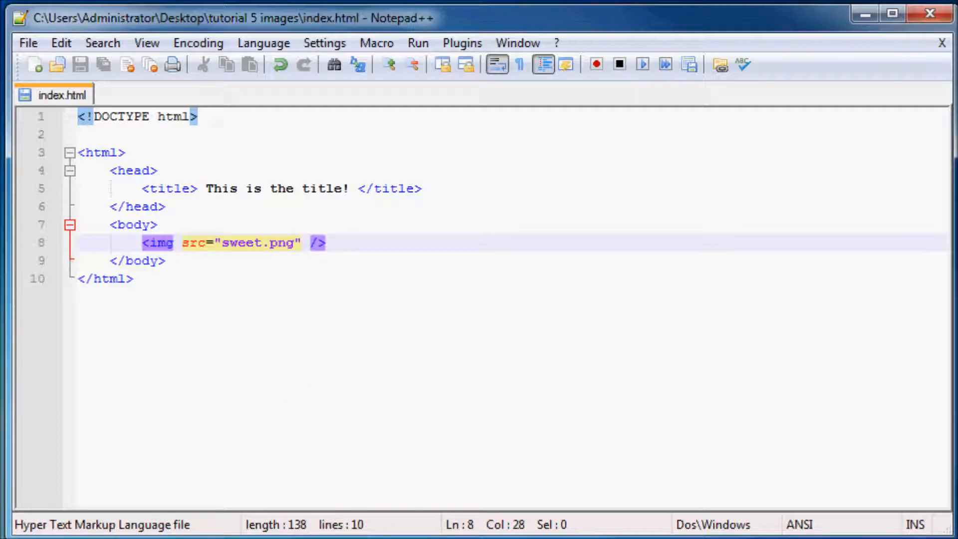
pyautogui.click(418, 43)
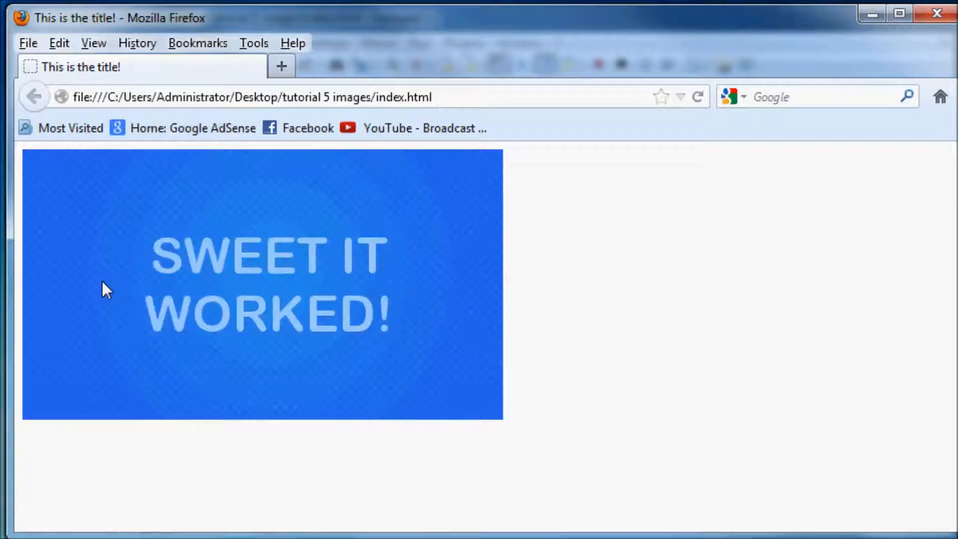
pyautogui.moveTo(898, 141)
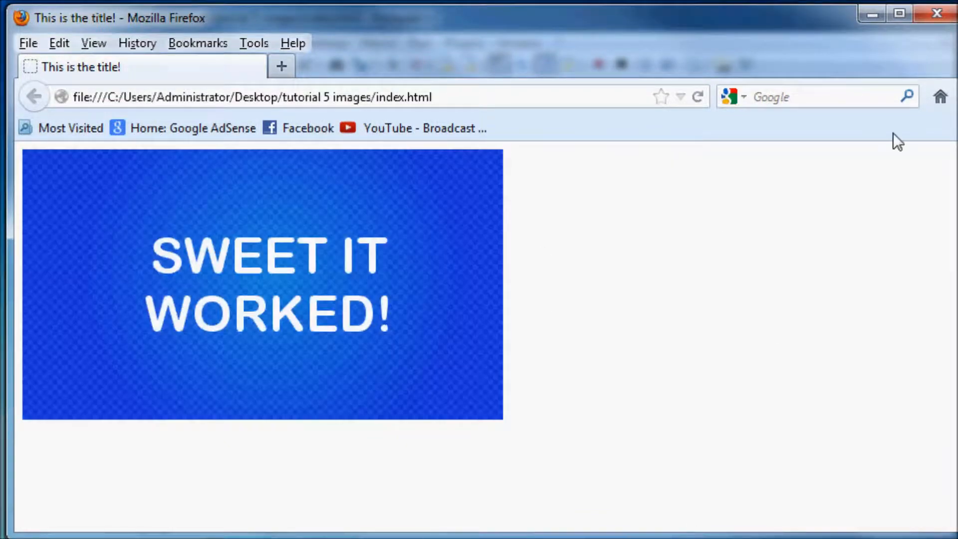
pyautogui.moveTo(154, 168)
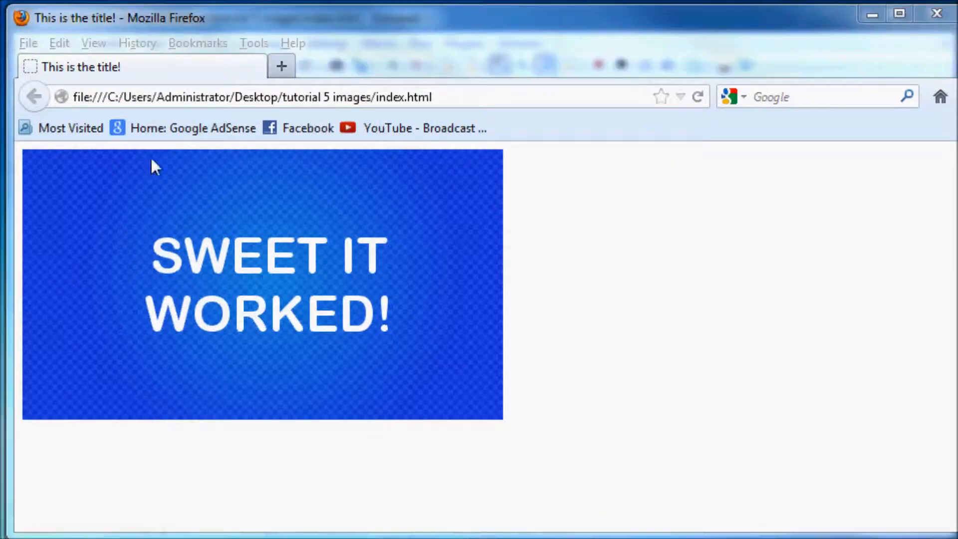
pyautogui.moveTo(202, 169)
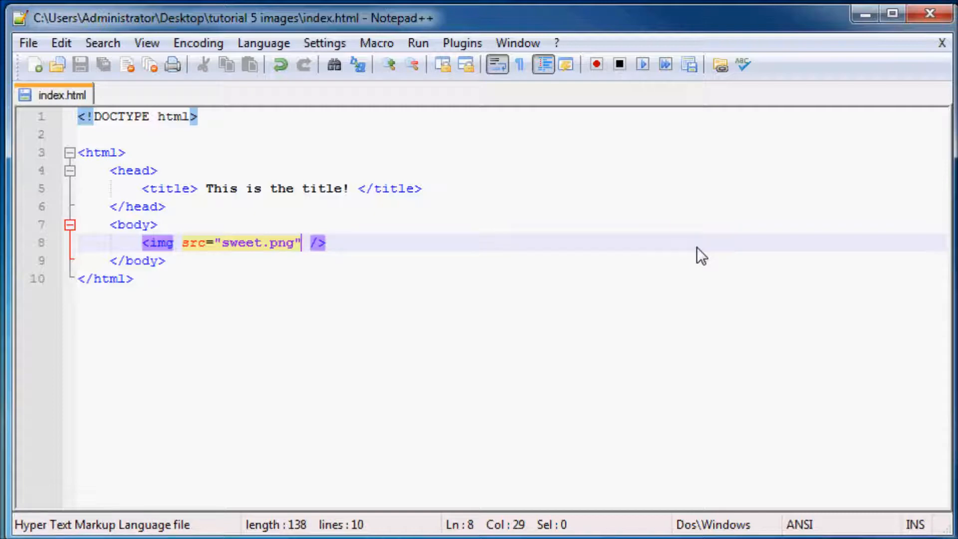
pyautogui.moveTo(366, 271)
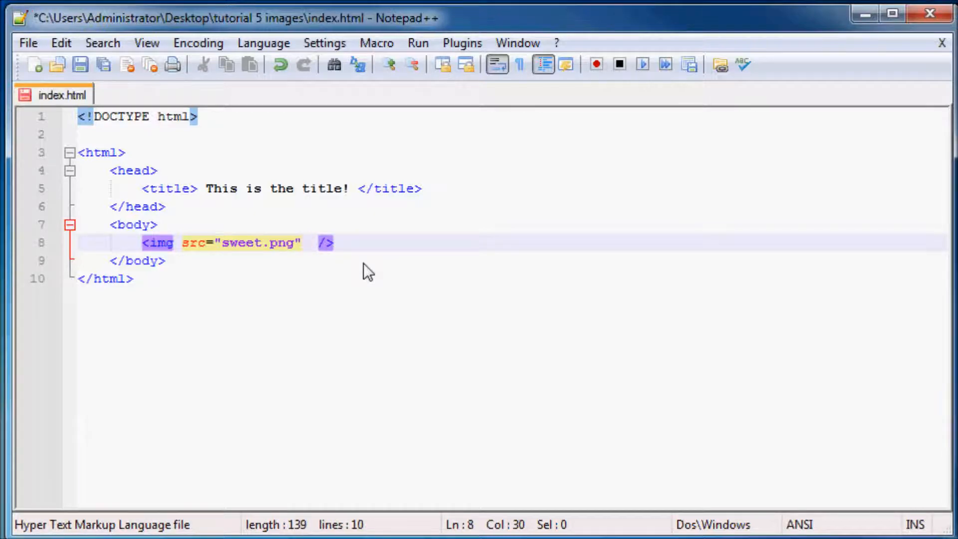
pyautogui.write('n')
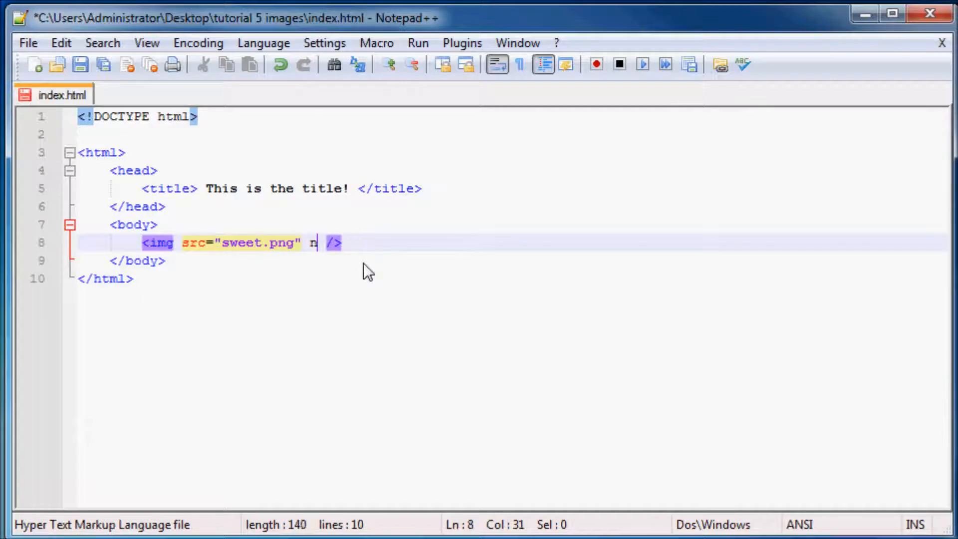
pyautogui.write('d')
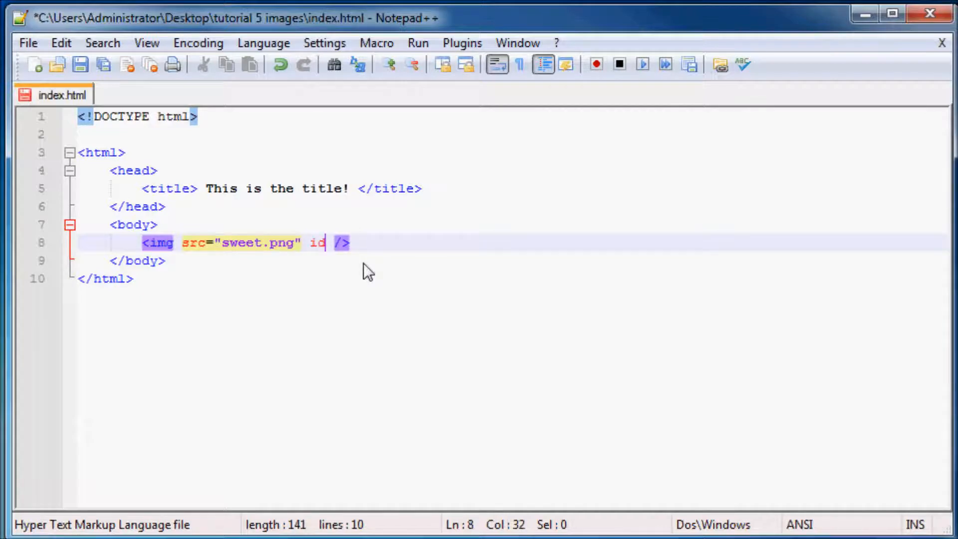
pyautogui.press('Backspace')
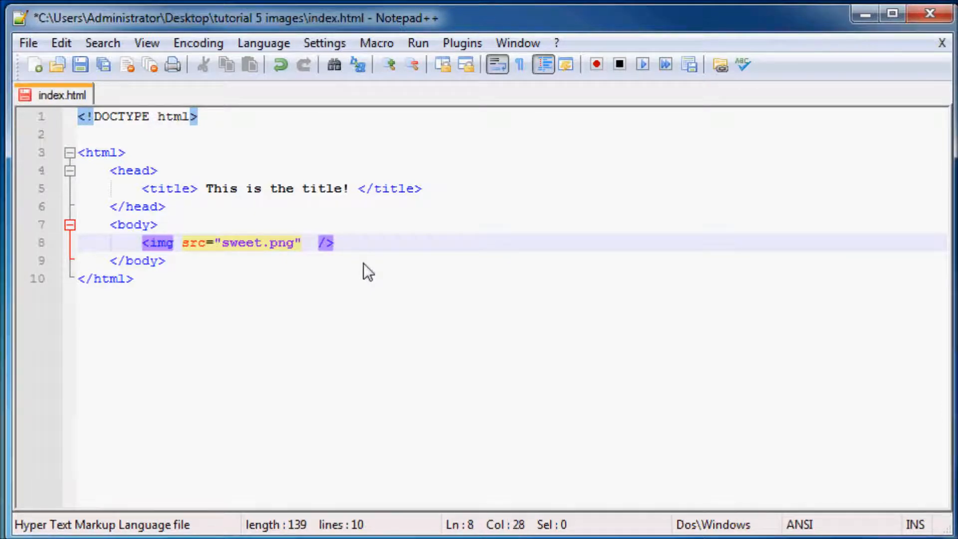
pyautogui.click(259, 243)
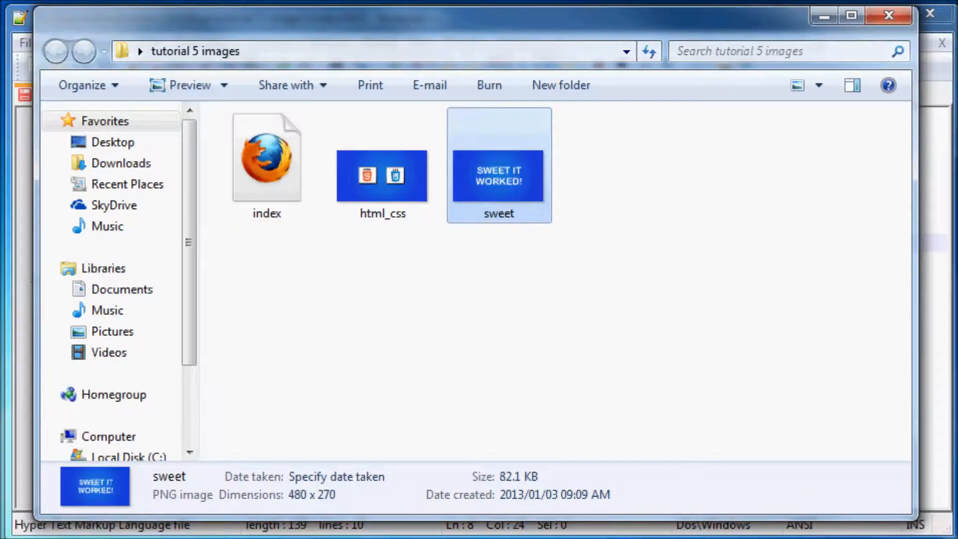
pyautogui.moveTo(373, 220)
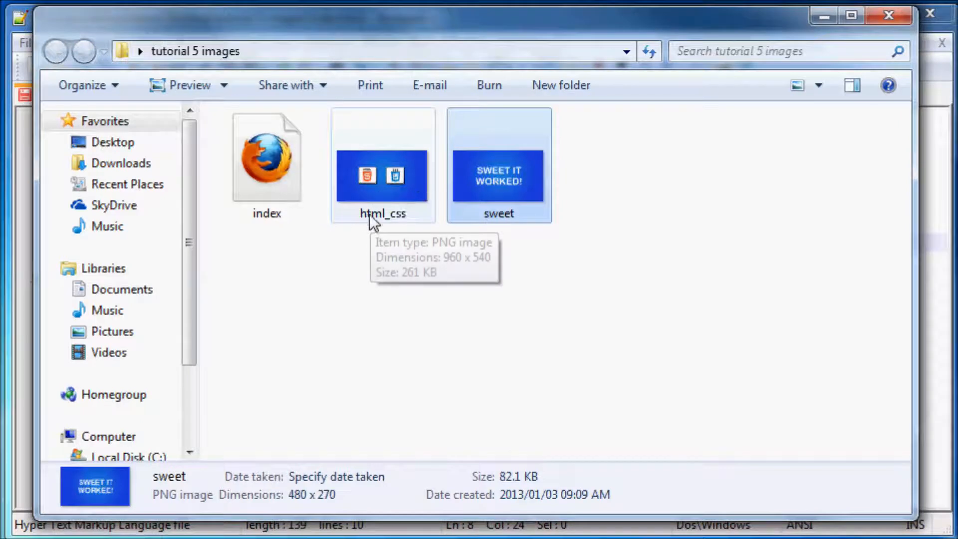
pyautogui.moveTo(736, 125)
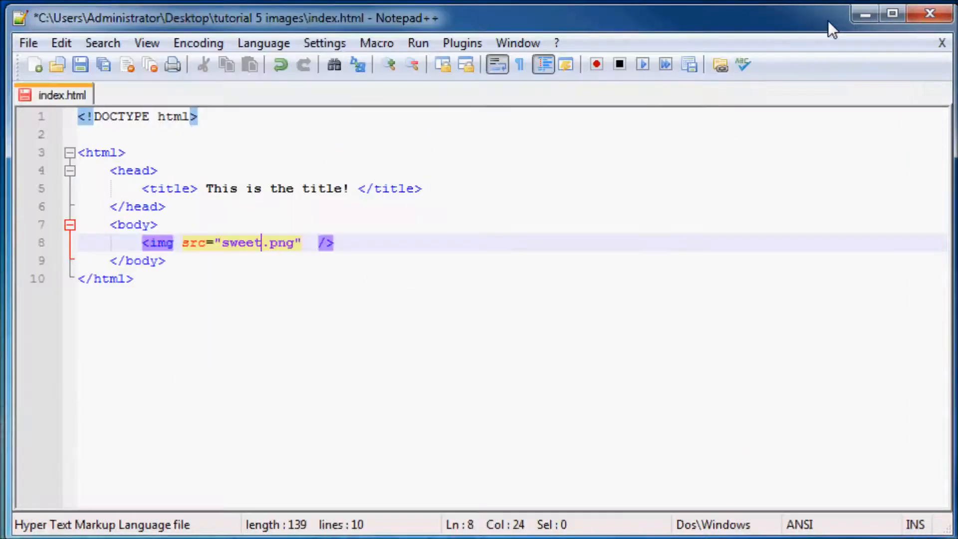
# Step: Replace sweet with html_css in the src value and save index.html
pyautogui.press('BackSpace')
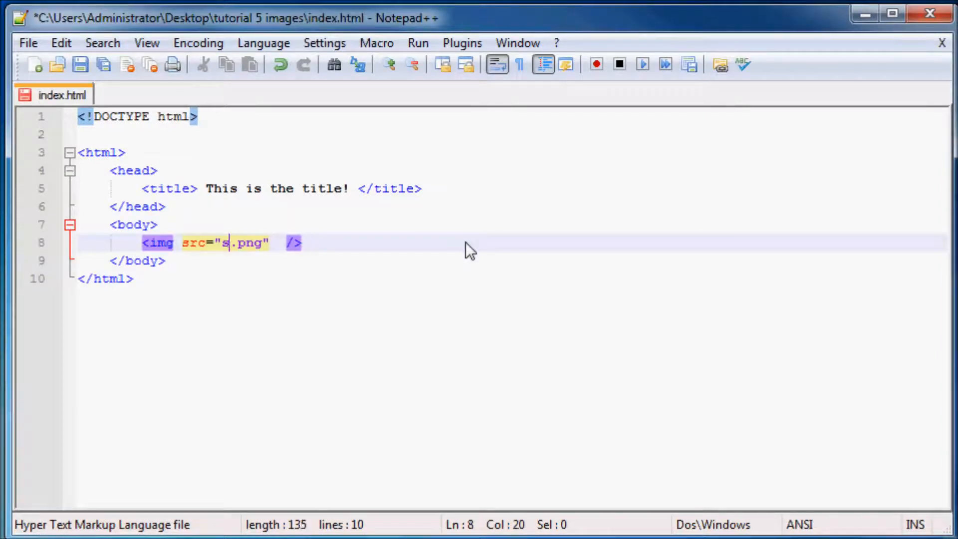
pyautogui.write('html')
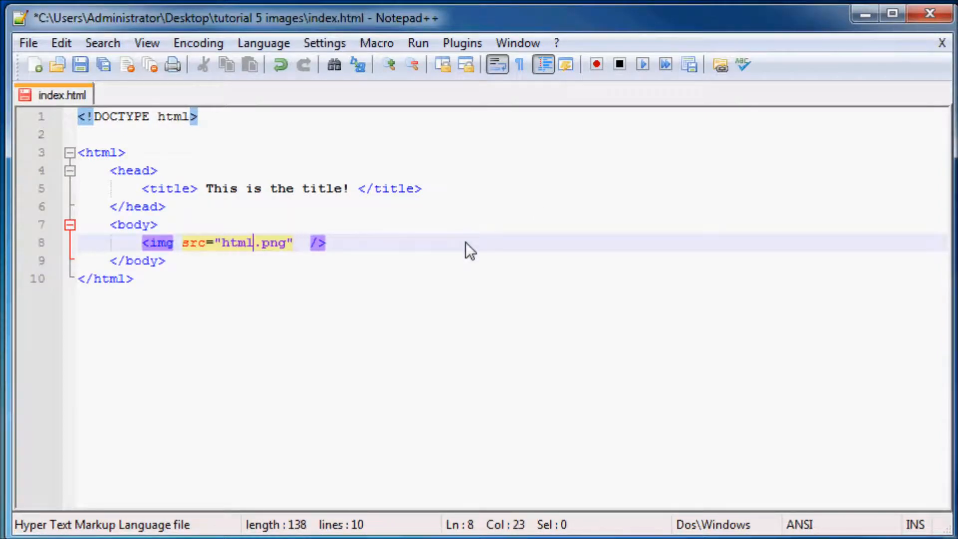
pyautogui.write('_css')
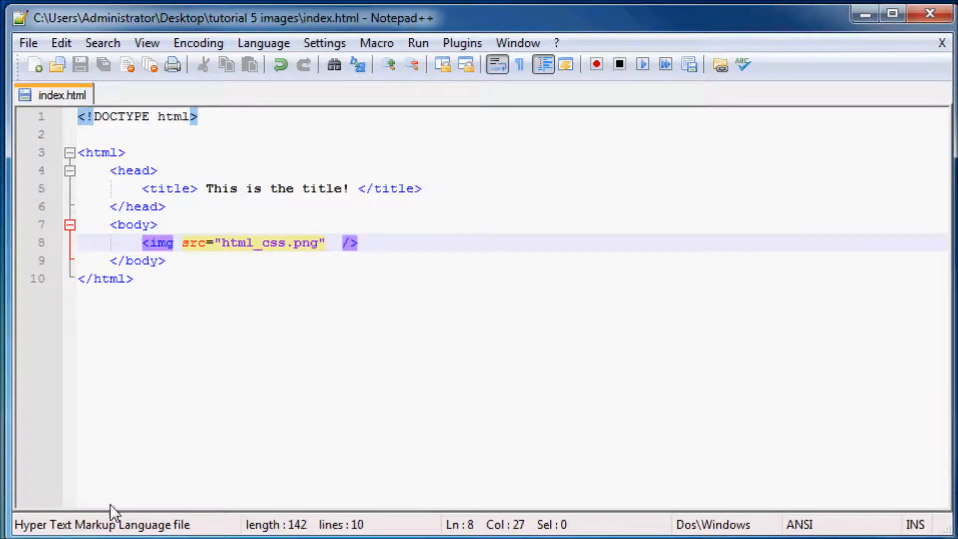
pyautogui.moveTo(435, 67)
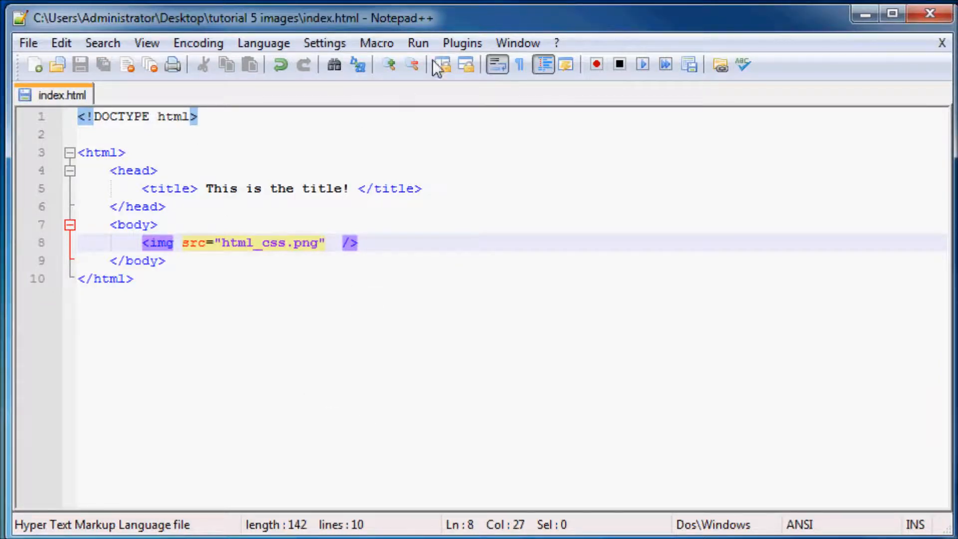
pyautogui.click(418, 43)
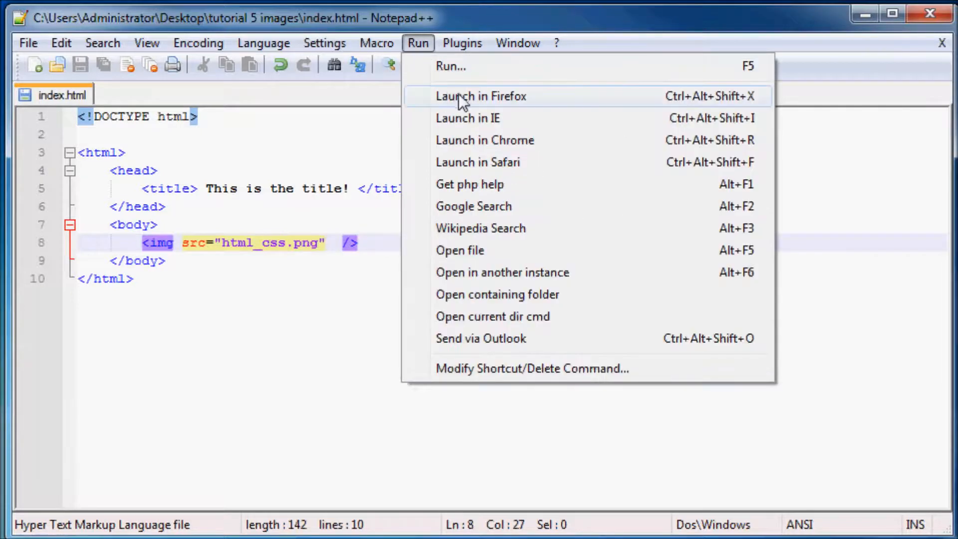
# Step: Launch index.html in Firefox, scroll over the oversized logo, then minimize the browser
pyautogui.click(481, 95)
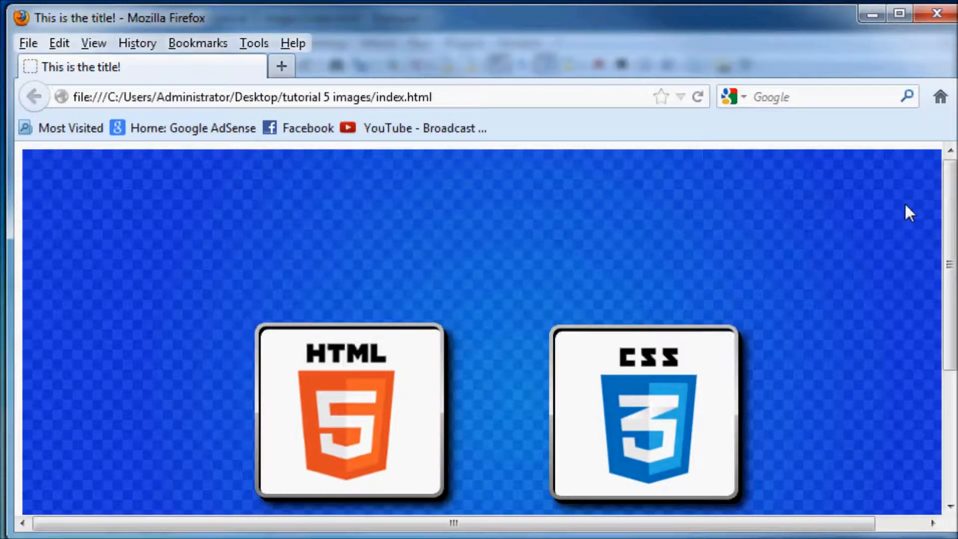
pyautogui.scroll(-3)
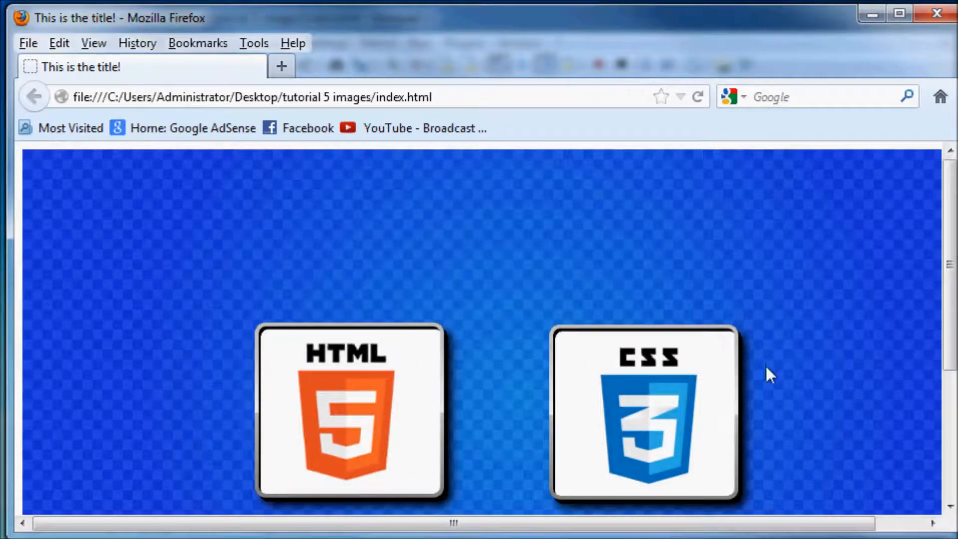
pyautogui.scroll(3)
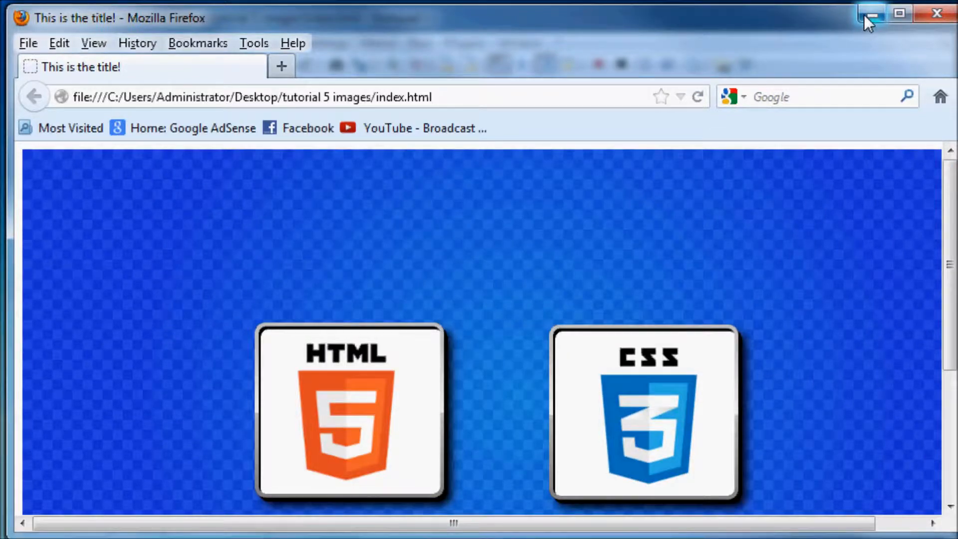
pyautogui.click(872, 13)
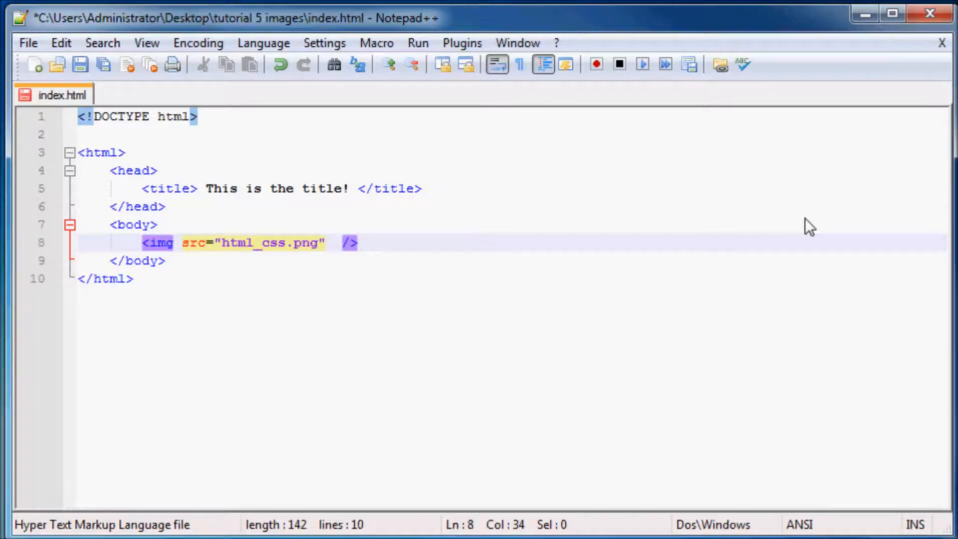
# Step: Remove the extra space and begin typing a height attribute after src
pyautogui.press('Backspace')
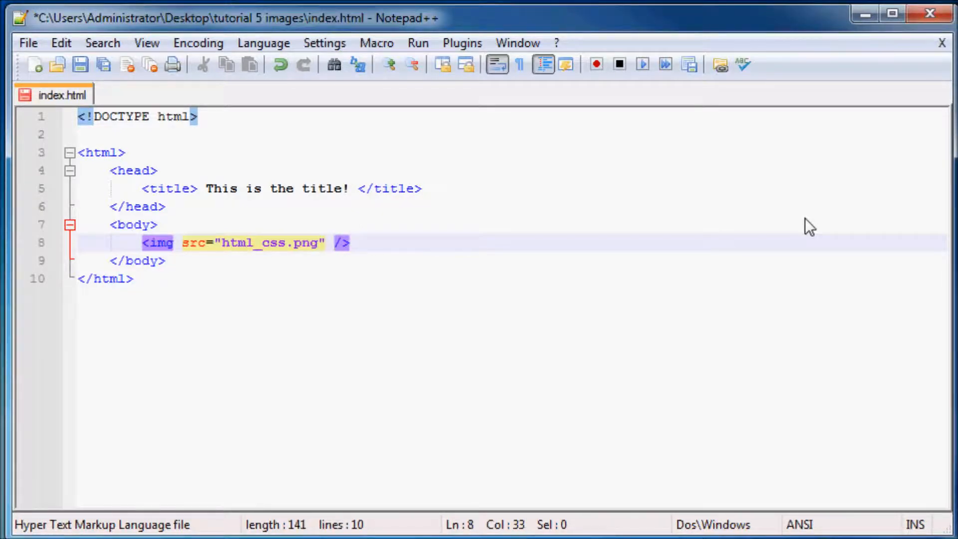
pyautogui.write('heig')
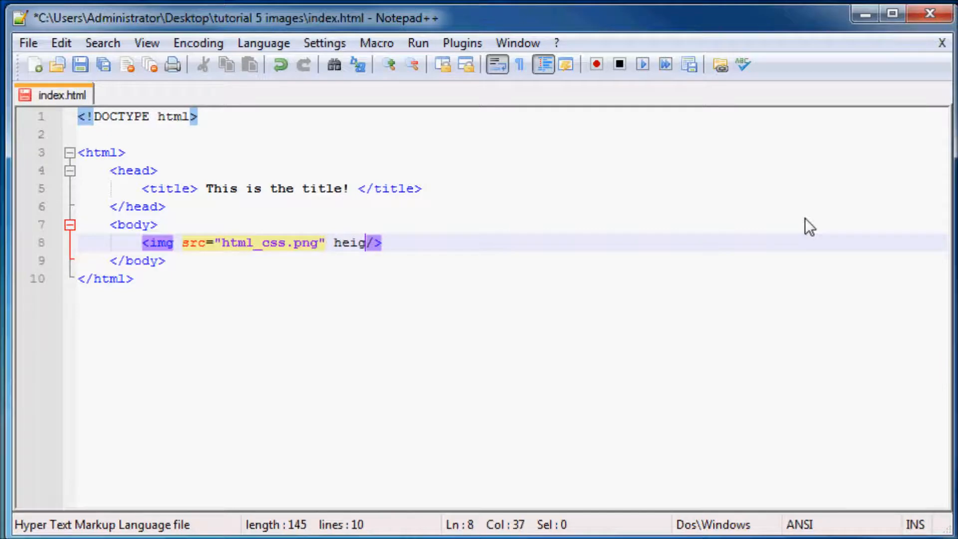
pyautogui.write('ht')
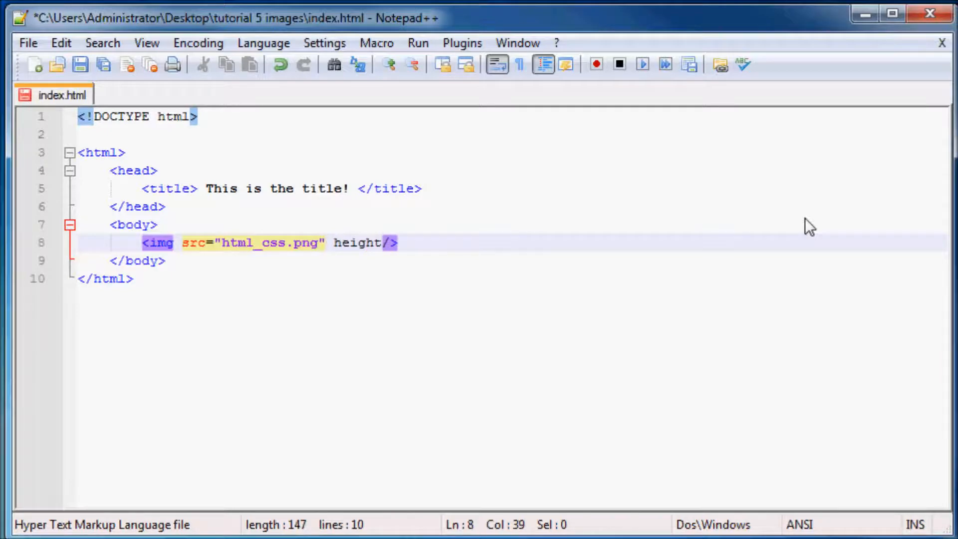
pyautogui.press('Backspace')
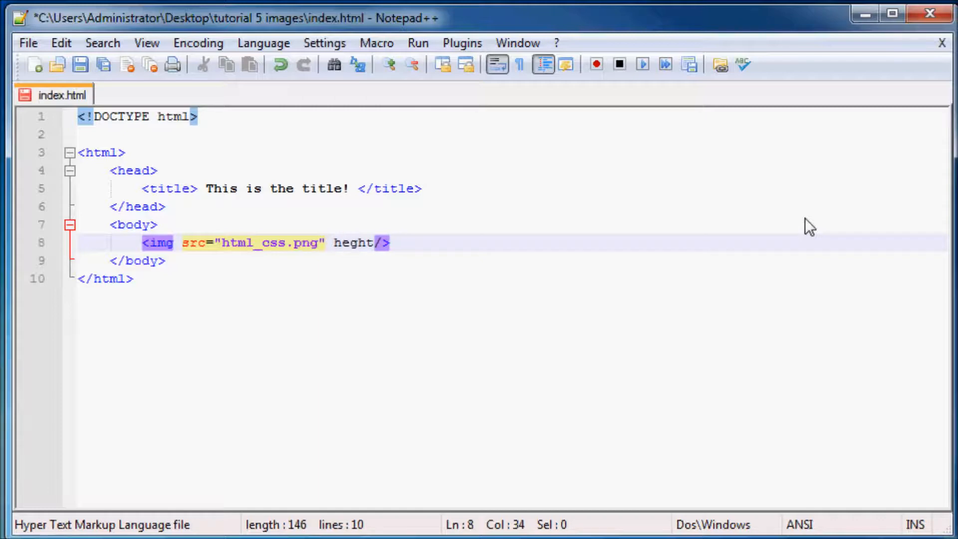
# Step: Fix the misspelled attribute name and finish it as height="" with empty quotes
pyautogui.press('Right')
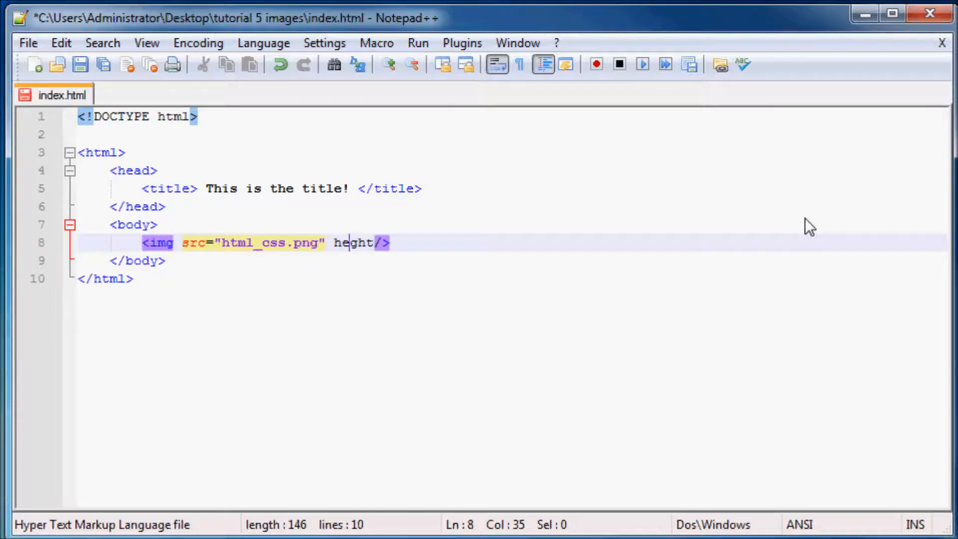
pyautogui.write('\\ht')
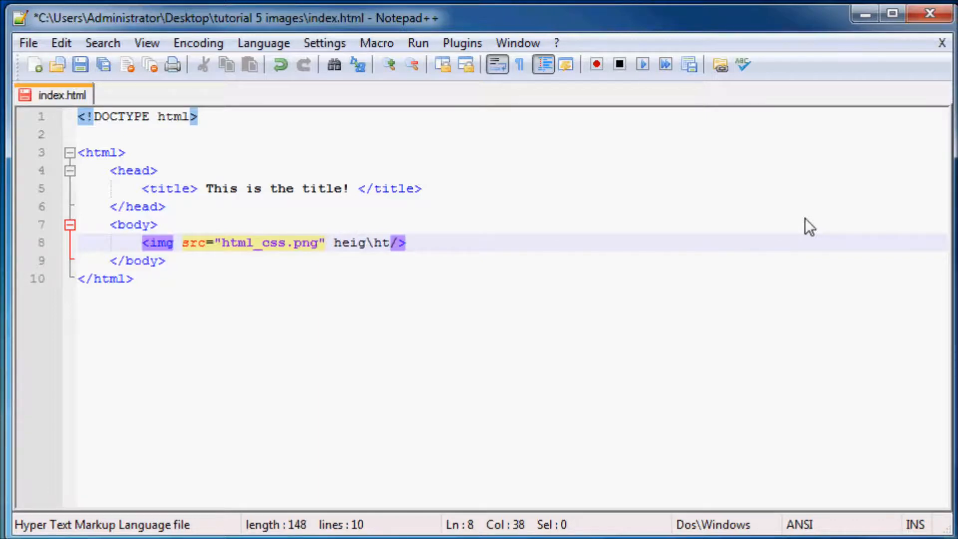
pyautogui.press('Backspace')
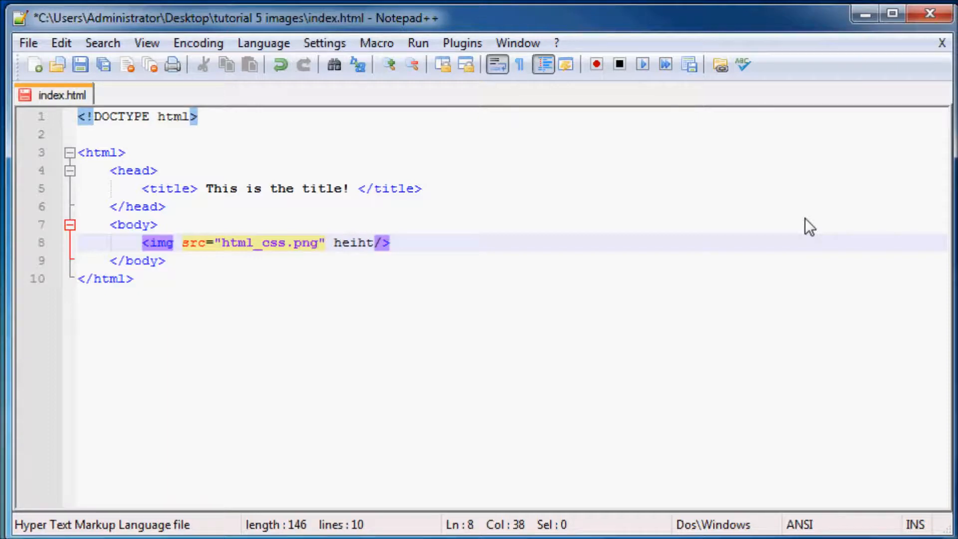
pyautogui.press('Backspace')
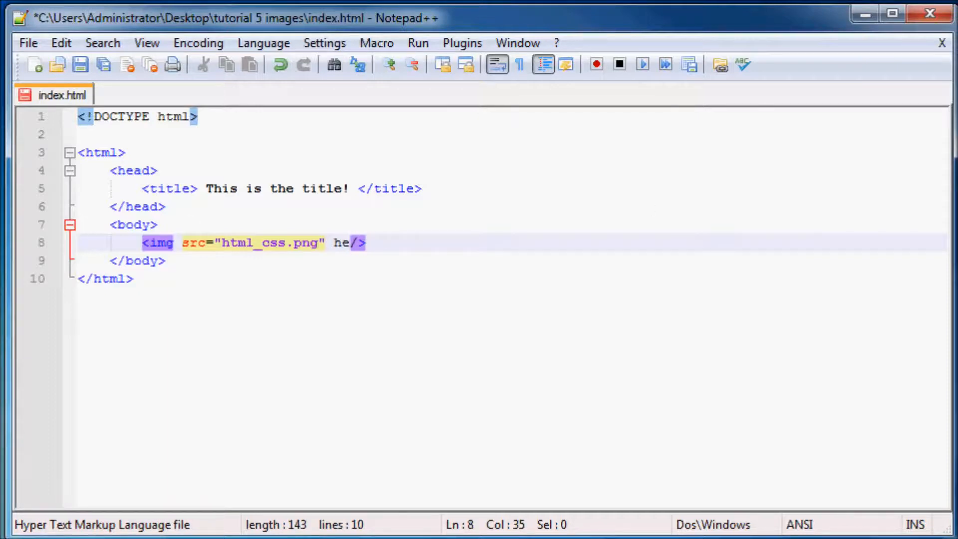
pyautogui.press('BackSpace')
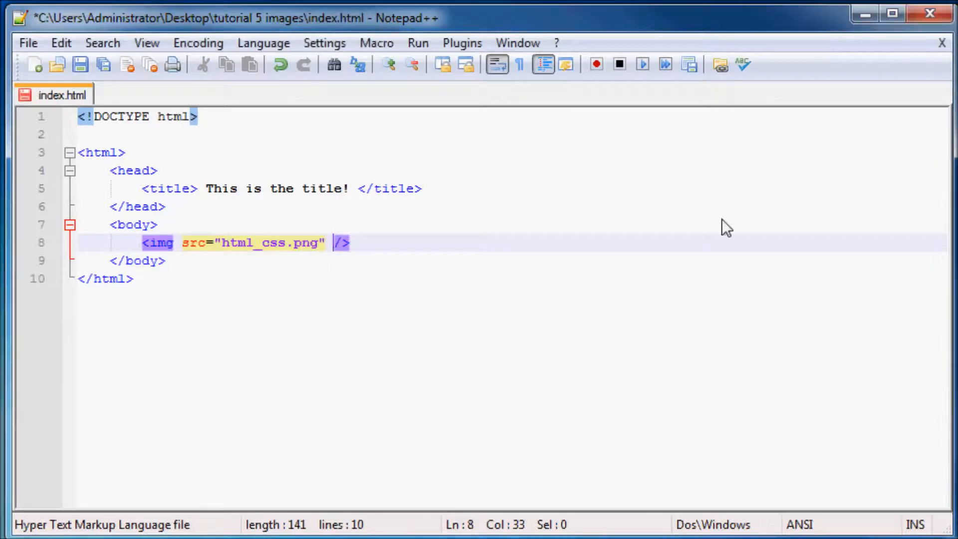
pyautogui.write('hieght')
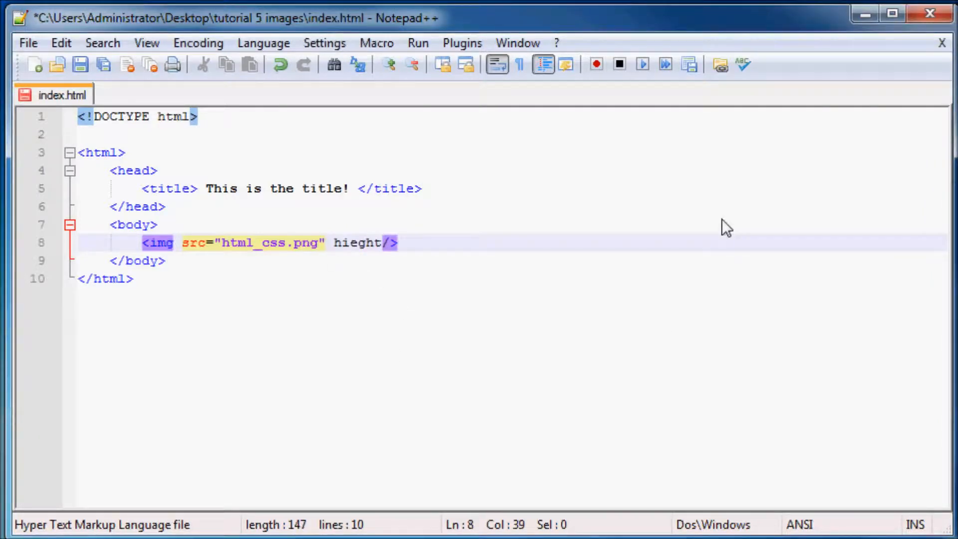
pyautogui.write('=')
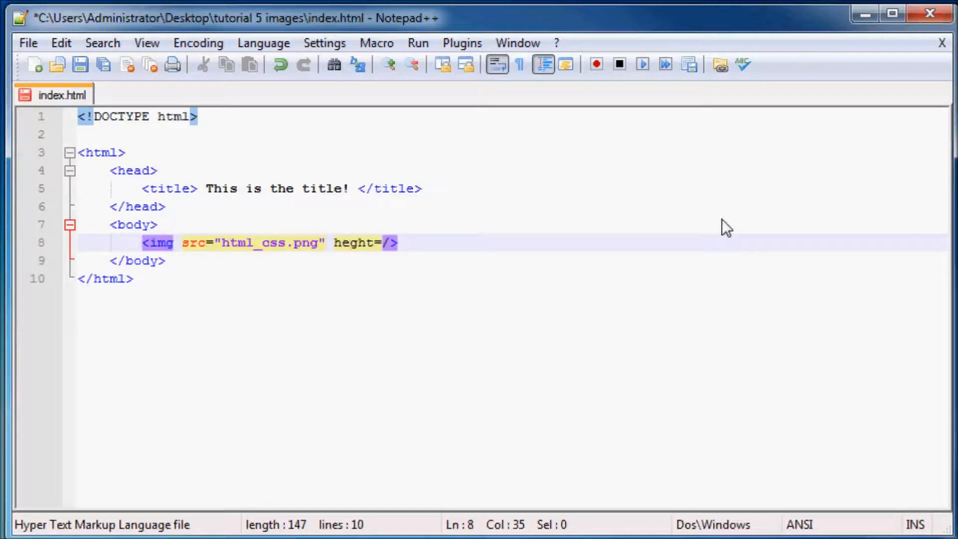
pyautogui.write('i')
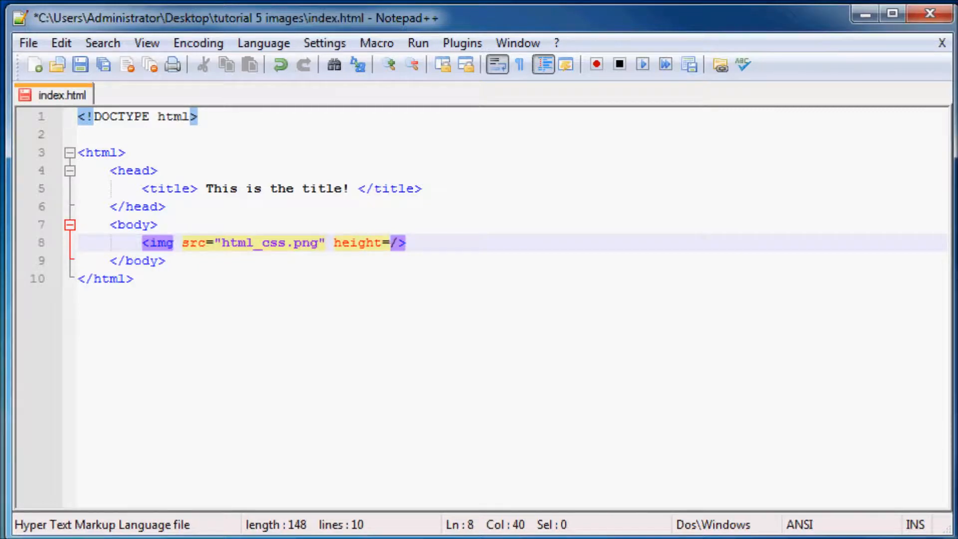
pyautogui.write('""')
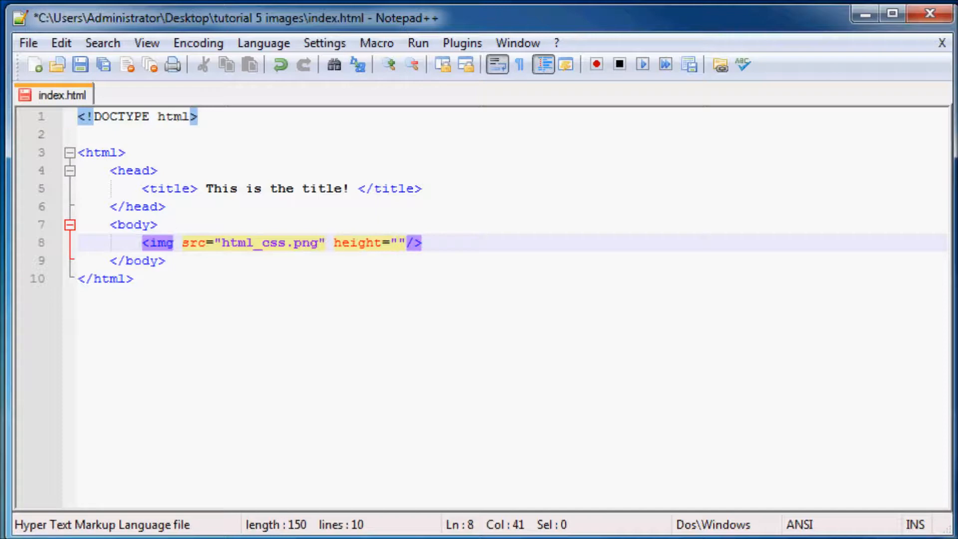
pyautogui.moveTo(843, 381)
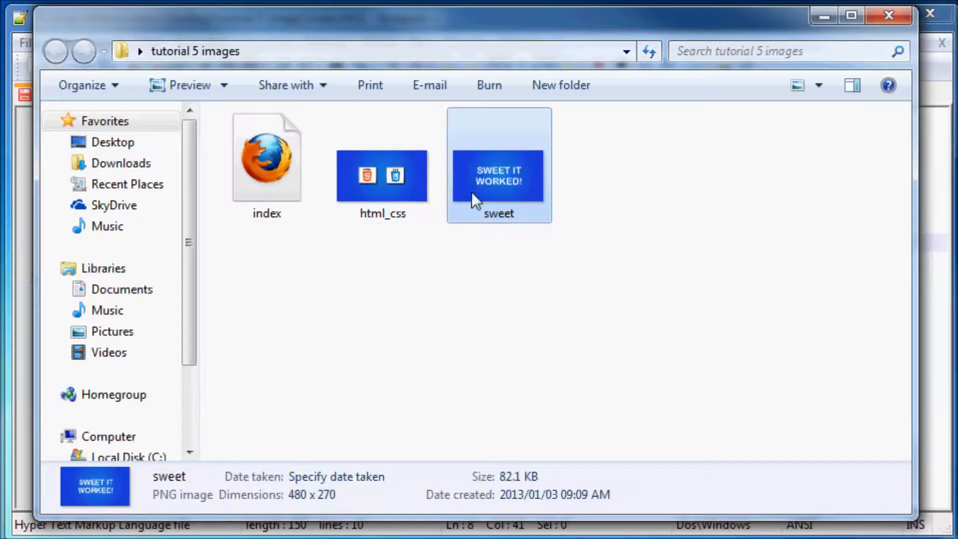
# Step: Compare html_css (960 x 540) with sweet (480 x 270), then minimize Explorer
pyautogui.click(381, 176)
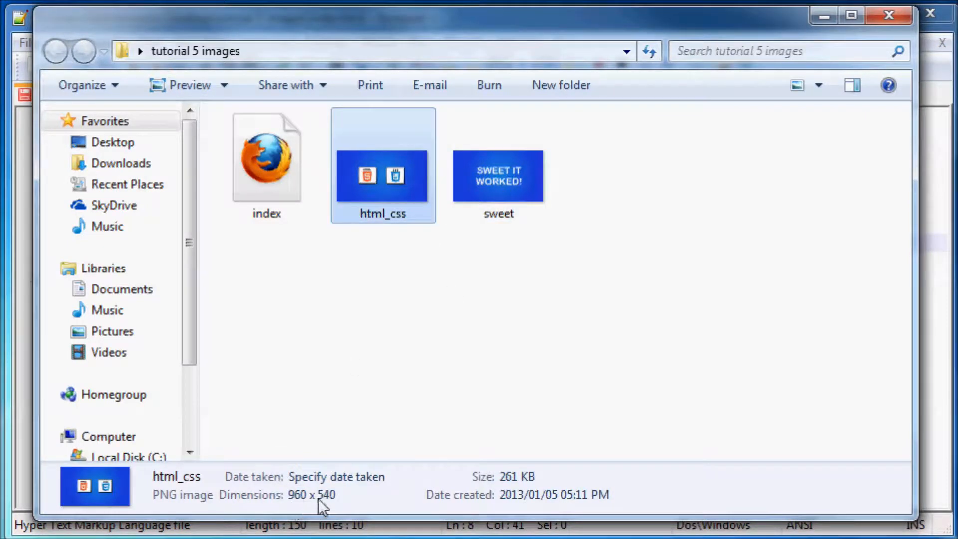
pyautogui.click(497, 176)
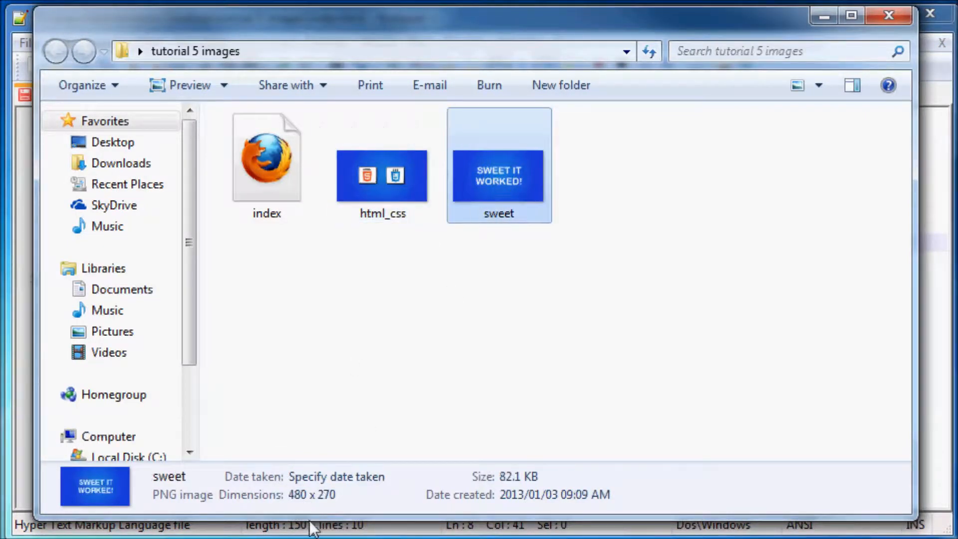
pyautogui.moveTo(492, 278)
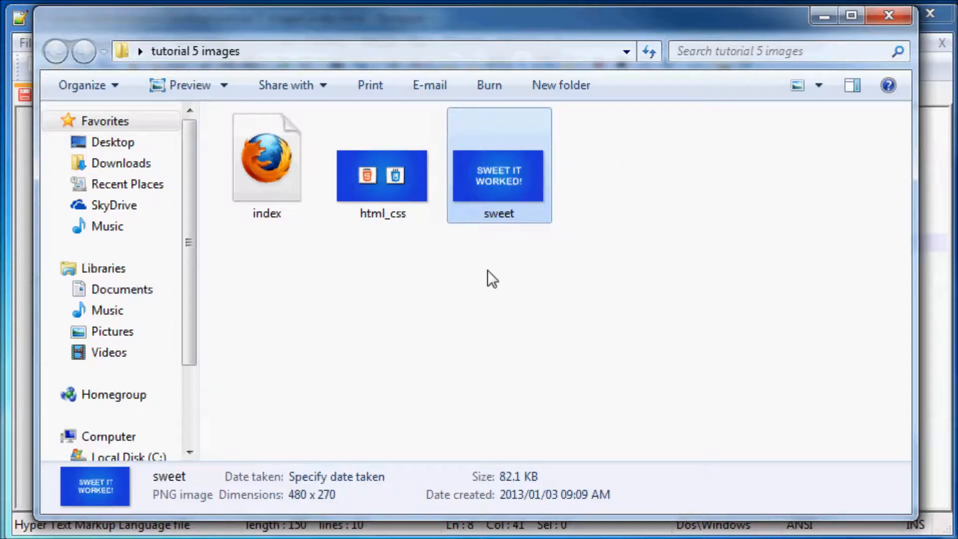
pyautogui.moveTo(369, 496)
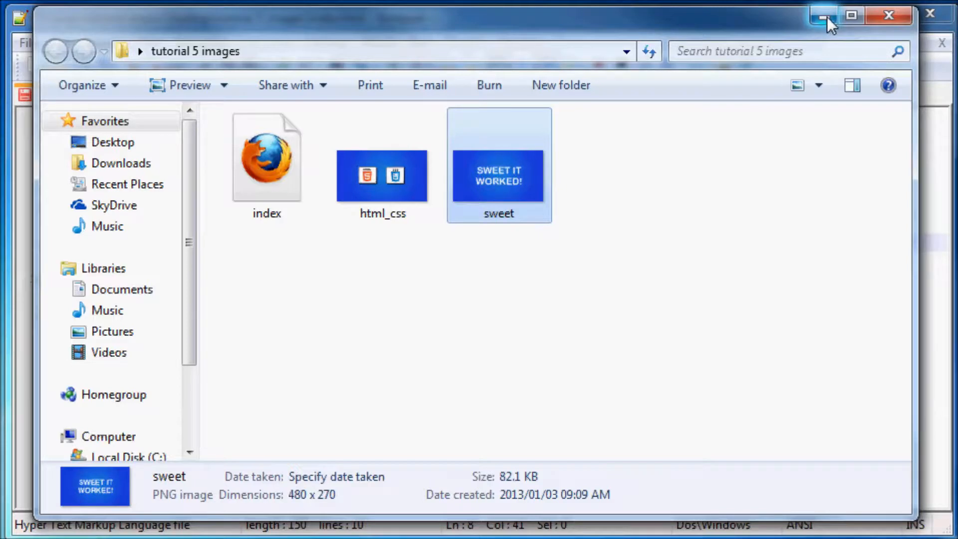
pyautogui.click(823, 15)
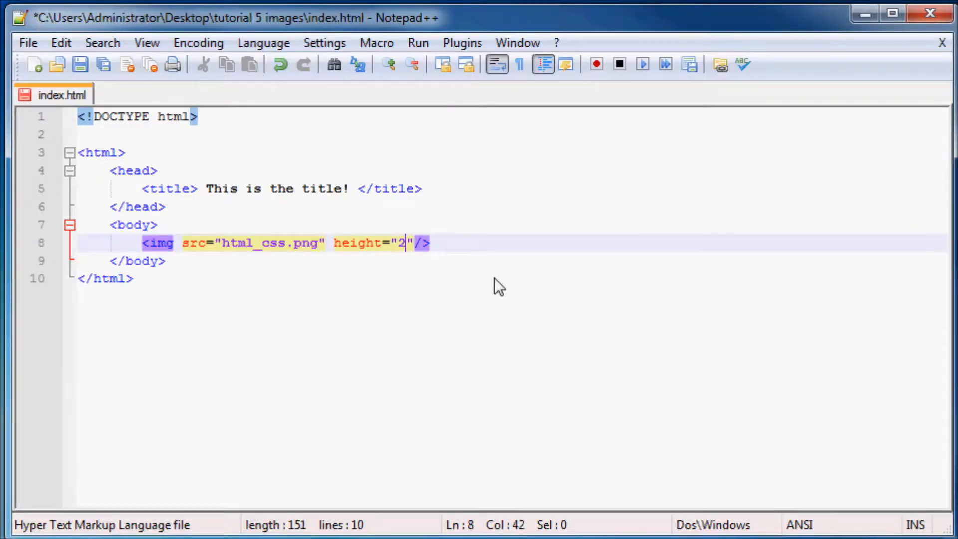
# Step: Set the html_css.png img tag to height 270 and width="480", then save index.html
pyautogui.write('70')
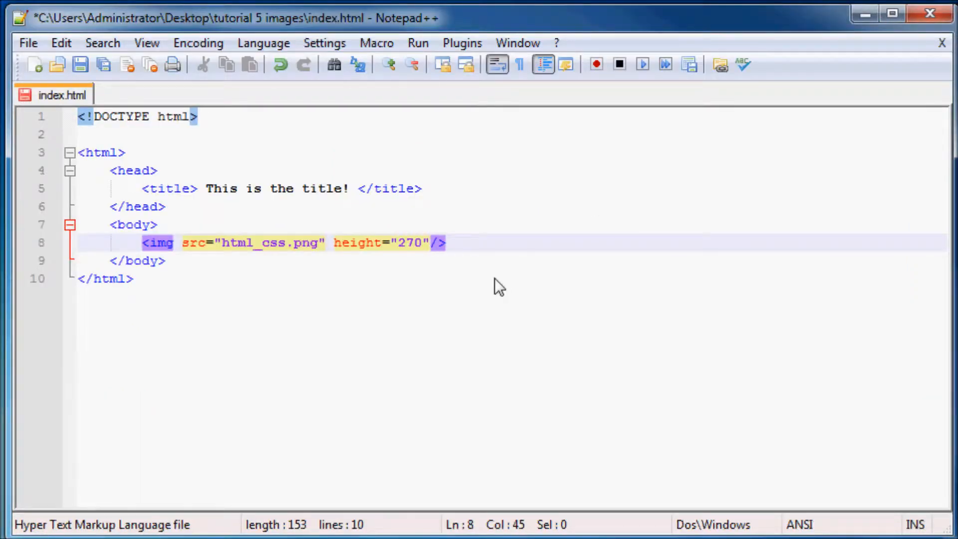
pyautogui.write('width=')
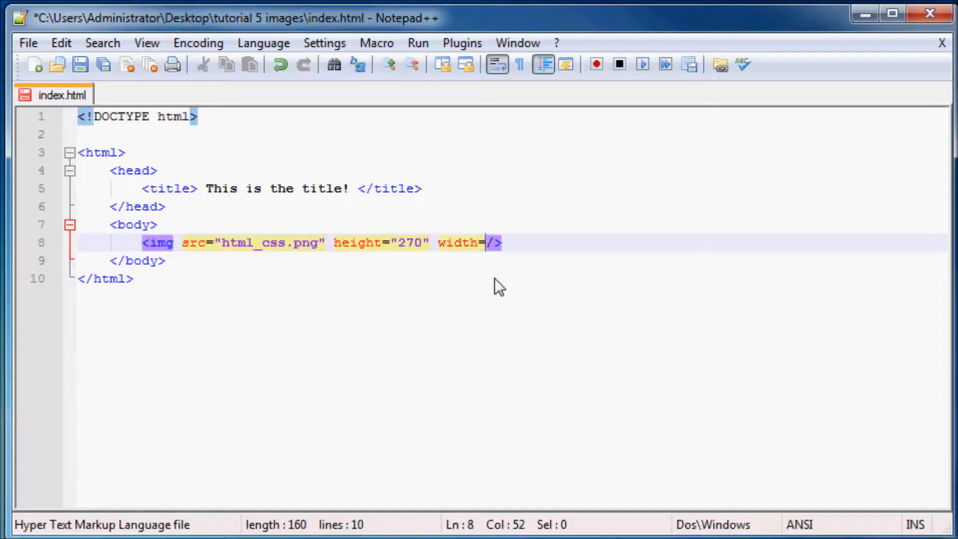
pyautogui.write('""')
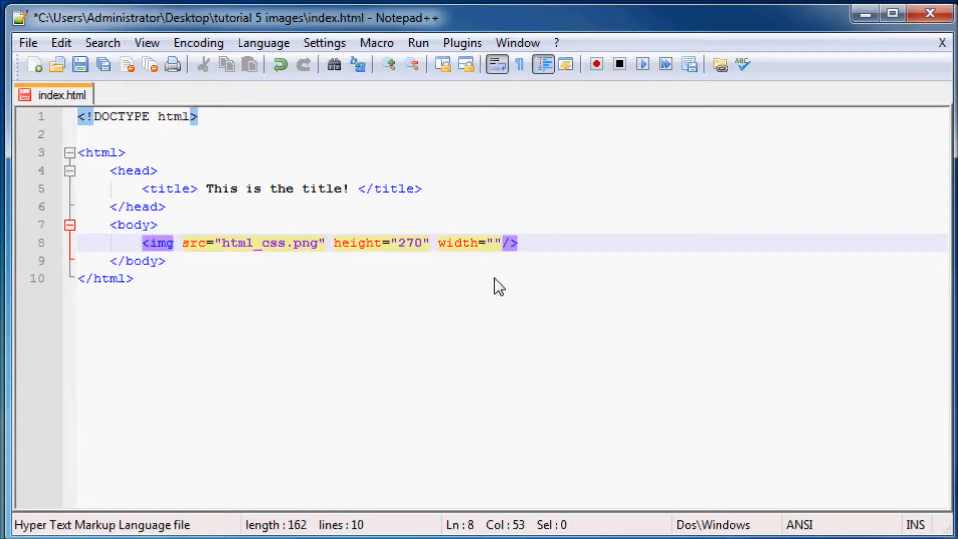
pyautogui.write('480')
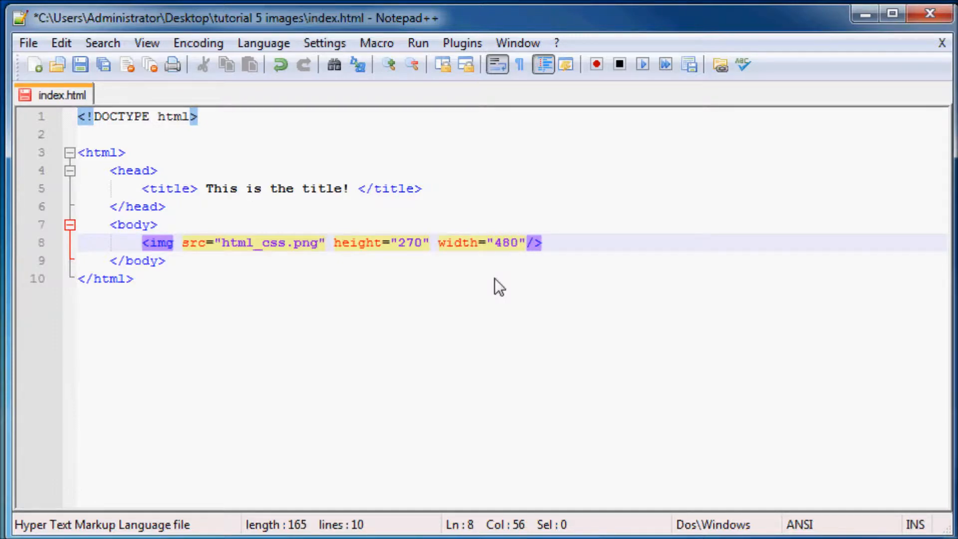
pyautogui.press('ctrl+s')
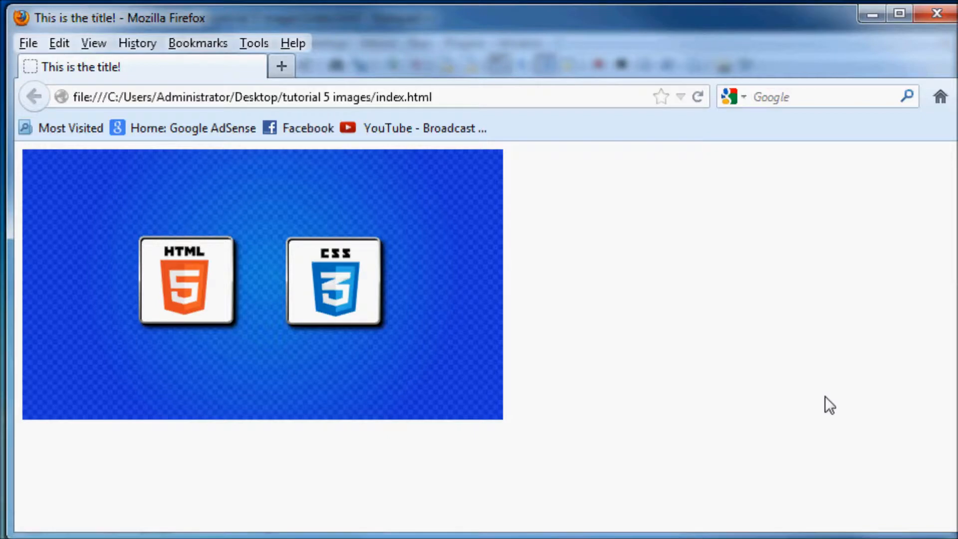
pyautogui.moveTo(289, 403)
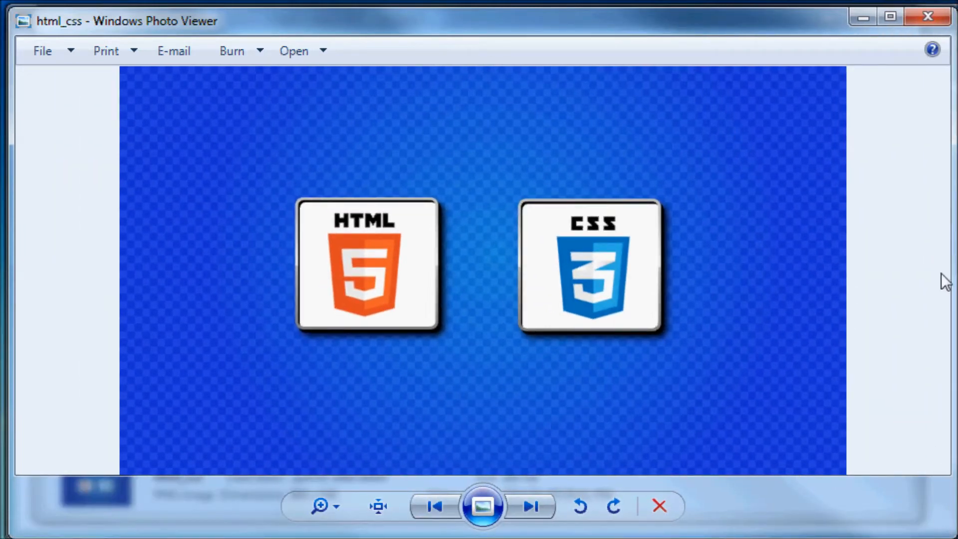
pyautogui.moveTo(617, 287)
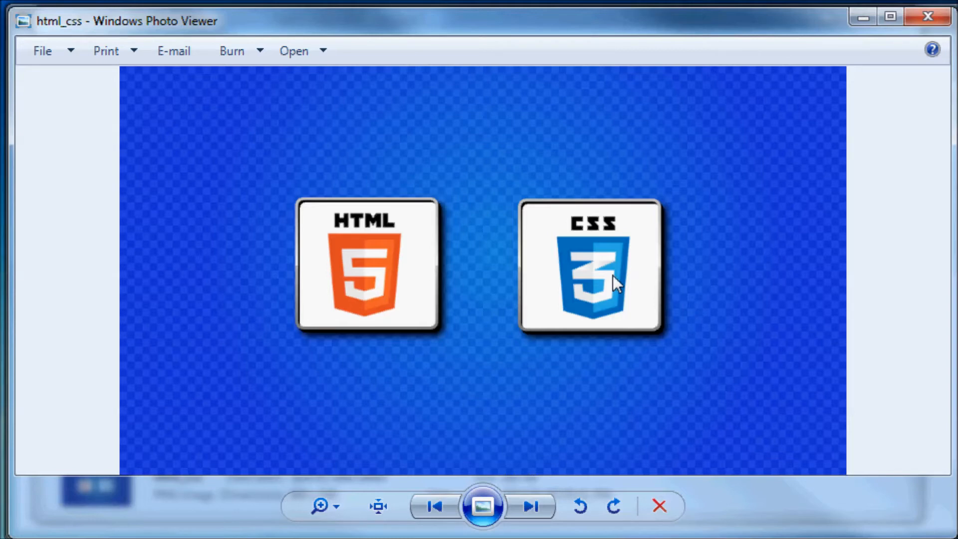
pyautogui.moveTo(910, 84)
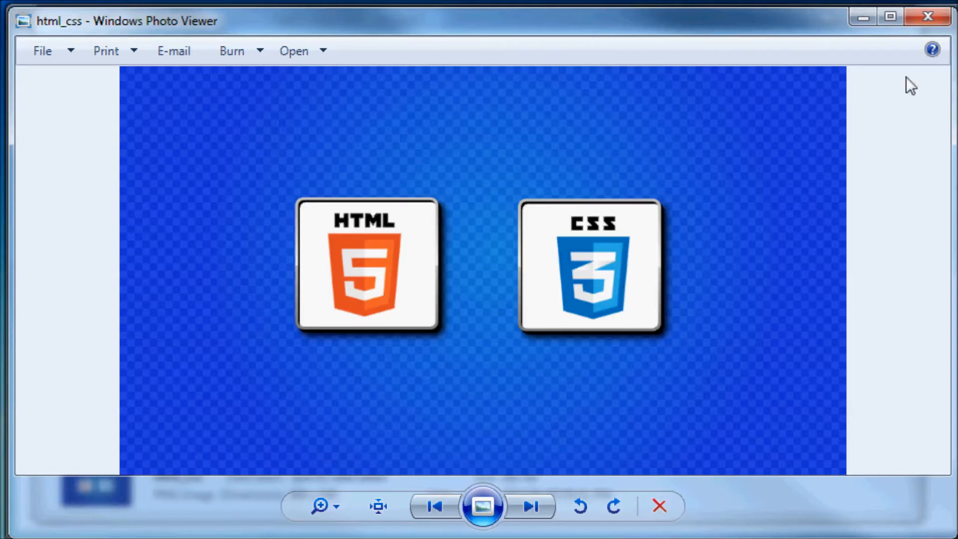
pyautogui.moveTo(385, 394)
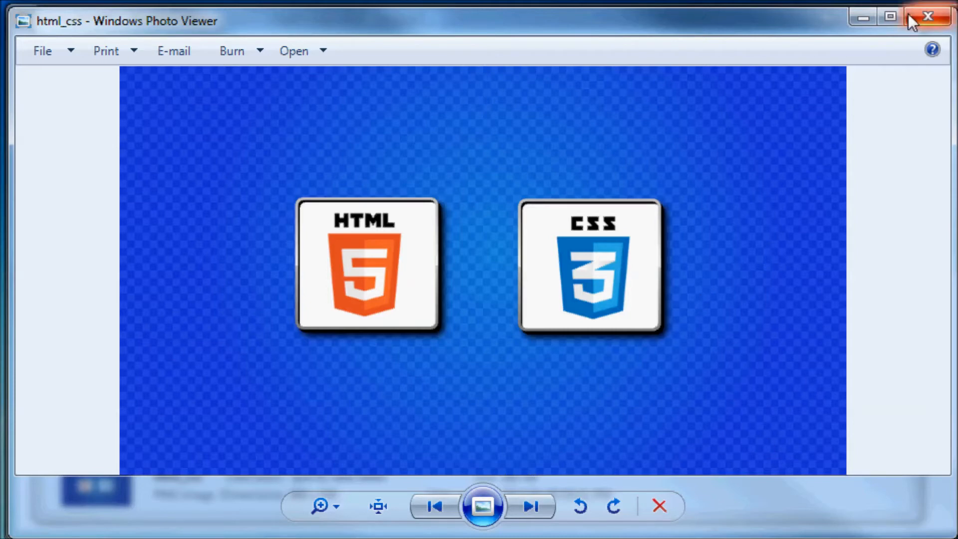
# Step: Close Windows Photo Viewer after viewing the full-size html_css image
pyautogui.click(928, 17)
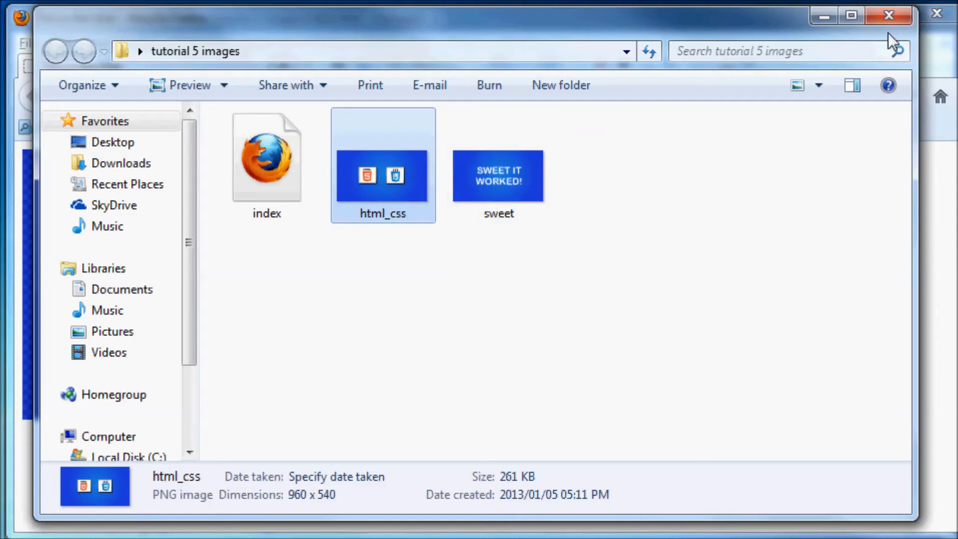
pyautogui.moveTo(953, 36)
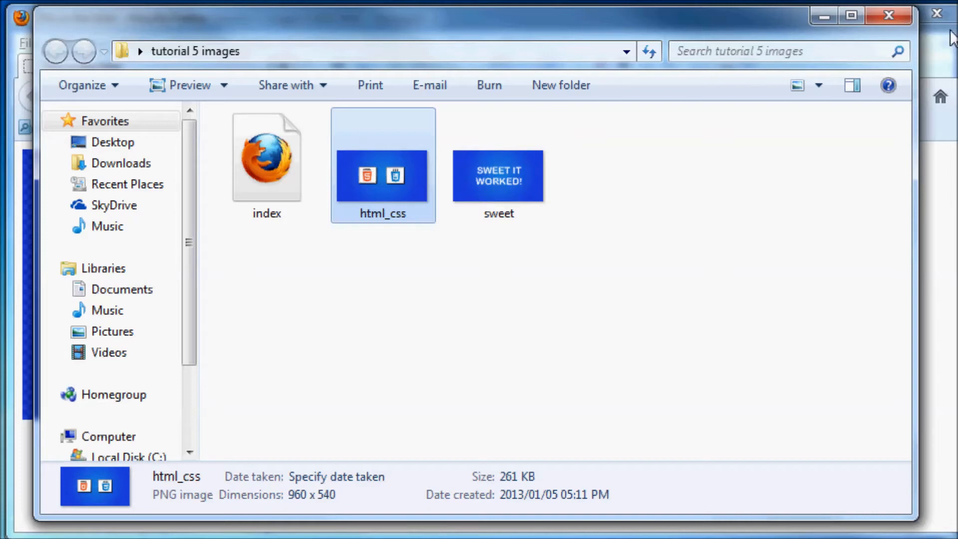